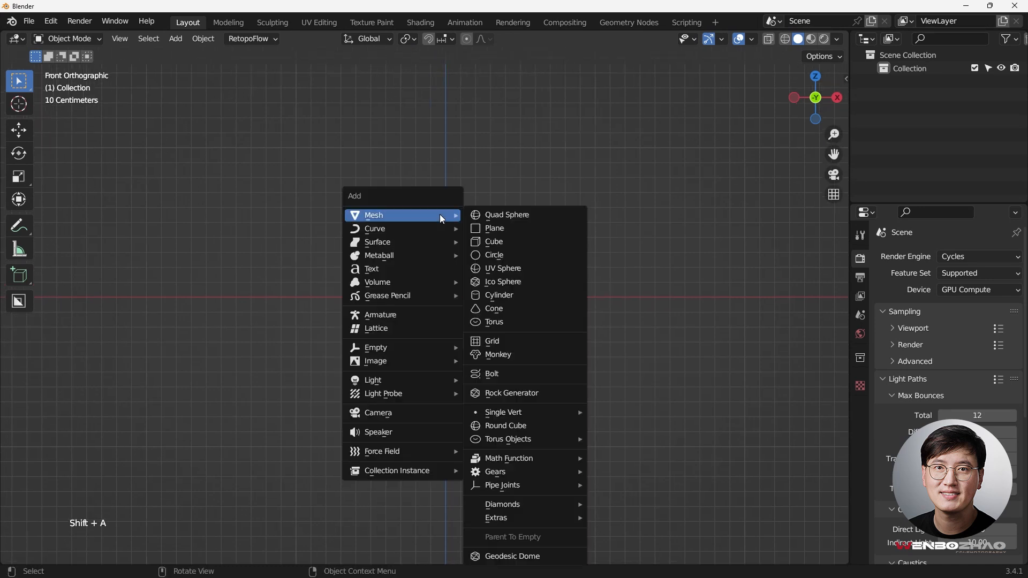
{"action": "mouse_move", "coordinate": [525, 296]}
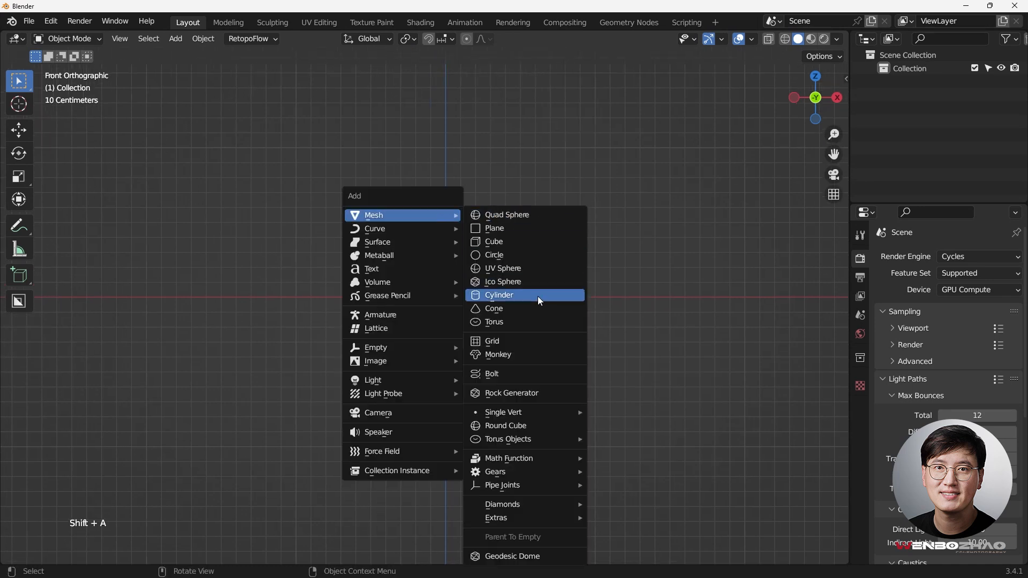
Add a default 32-vertex cylinder at the origin with no cap faces
{"action": "left_click", "coordinate": [499, 295]}
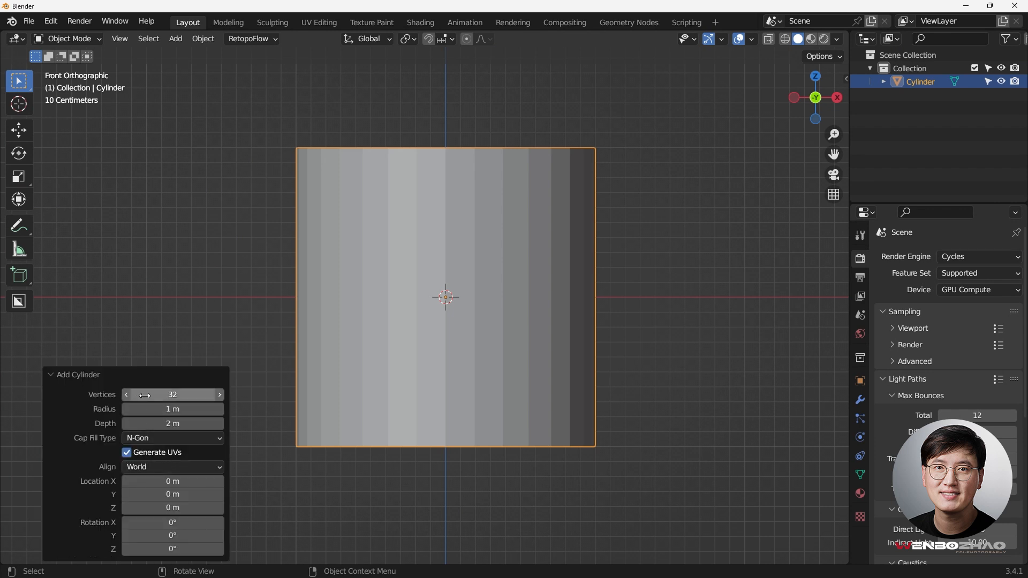
{"action": "mouse_move", "coordinate": [203, 384]}
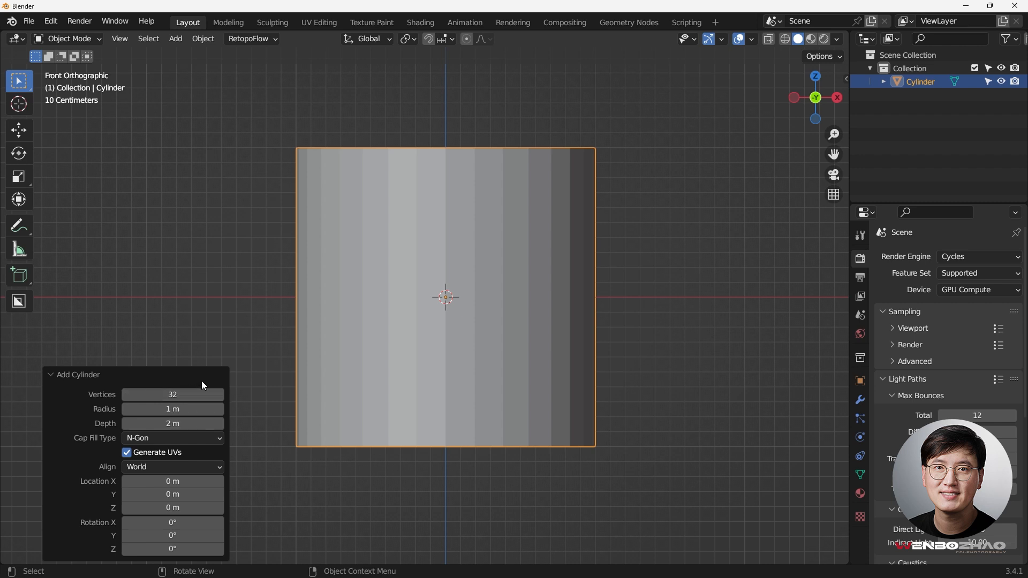
{"action": "mouse_move", "coordinate": [180, 406]}
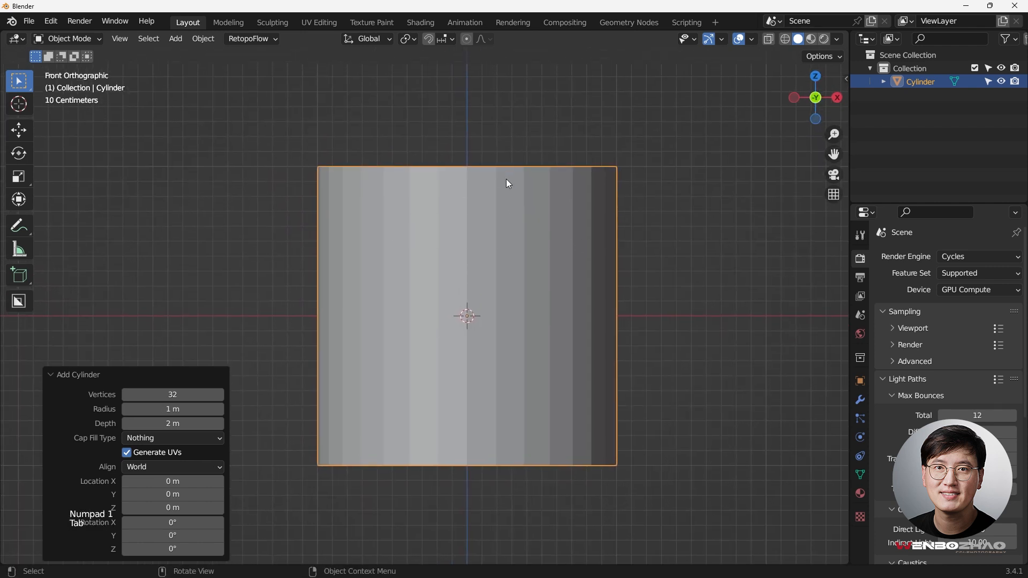
In Edit Mode, loop-cut ten horizontal edge rings around the cylinder and select the whole mesh
{"action": "key", "text": "Tab"}
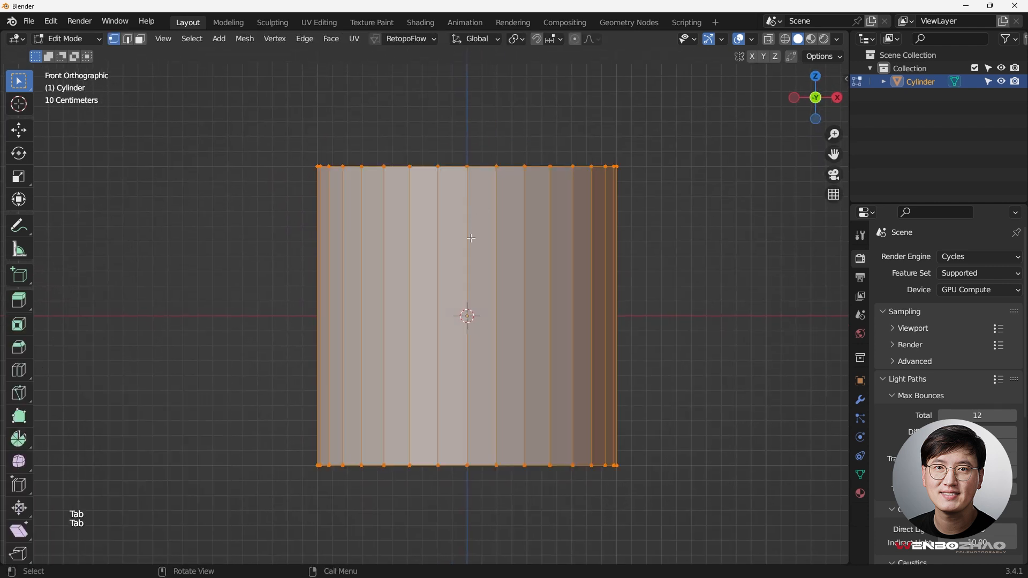
{"action": "key", "text": "ctrl+r"}
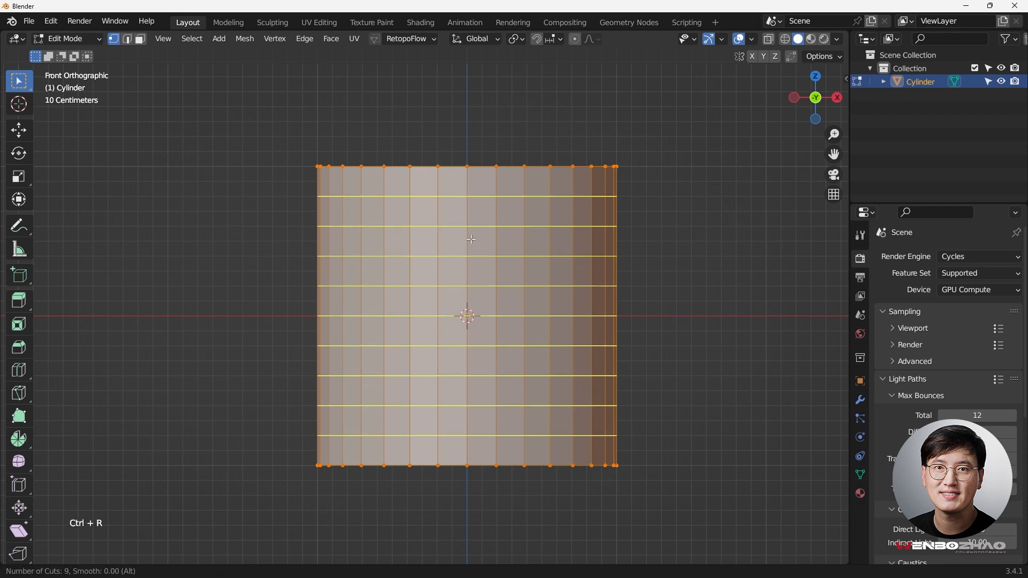
{"action": "left_click", "coordinate": [467, 315]}
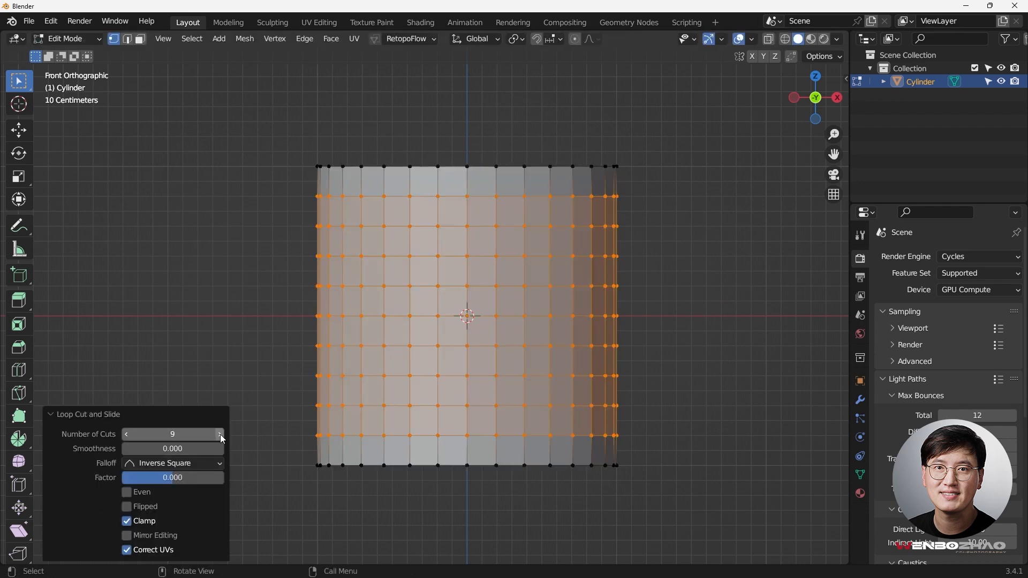
{"action": "left_click", "coordinate": [220, 434]}
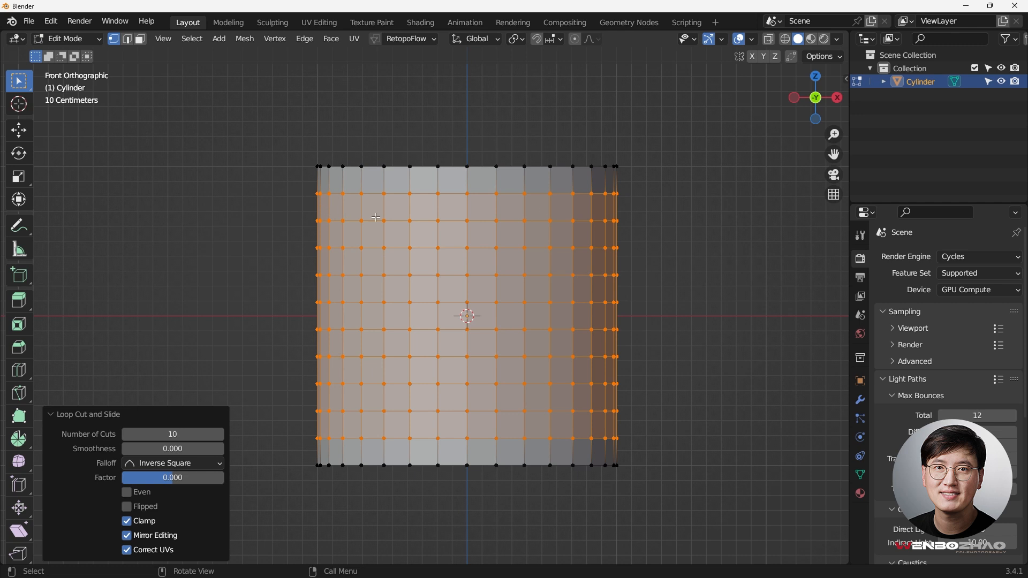
{"action": "mouse_move", "coordinate": [366, 211]}
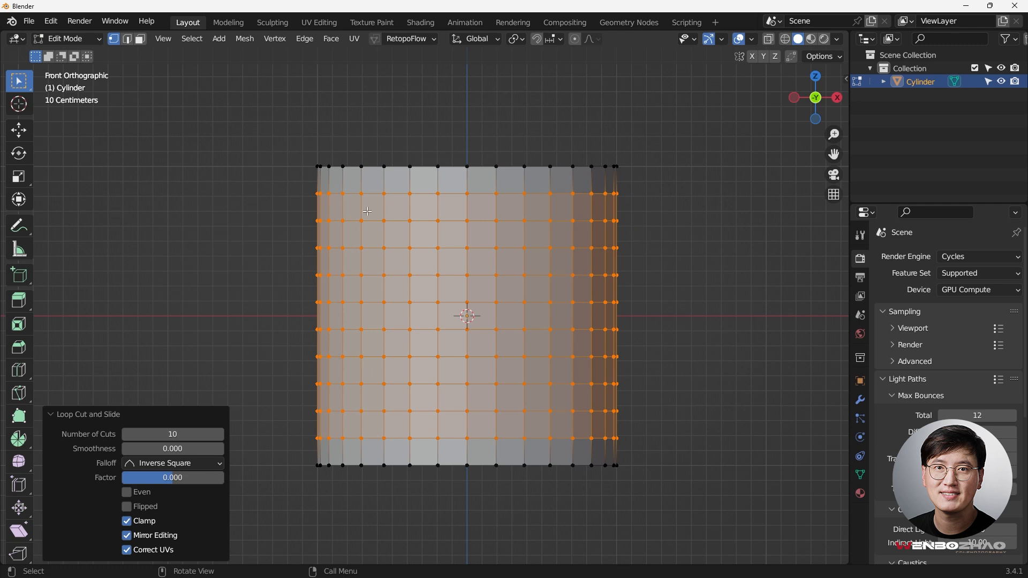
{"action": "left_click", "coordinate": [697, 287]}
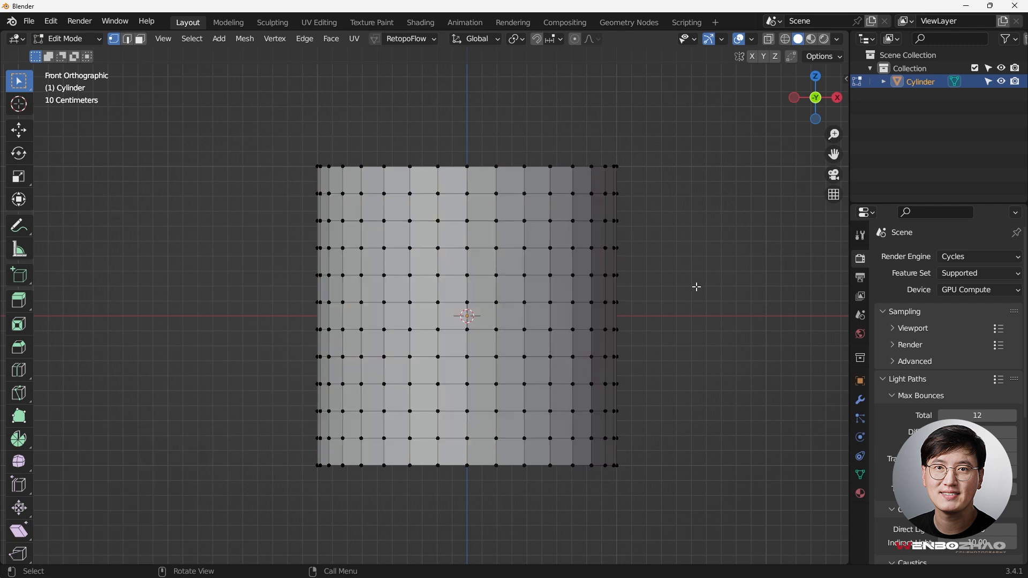
{"action": "key", "text": "a"}
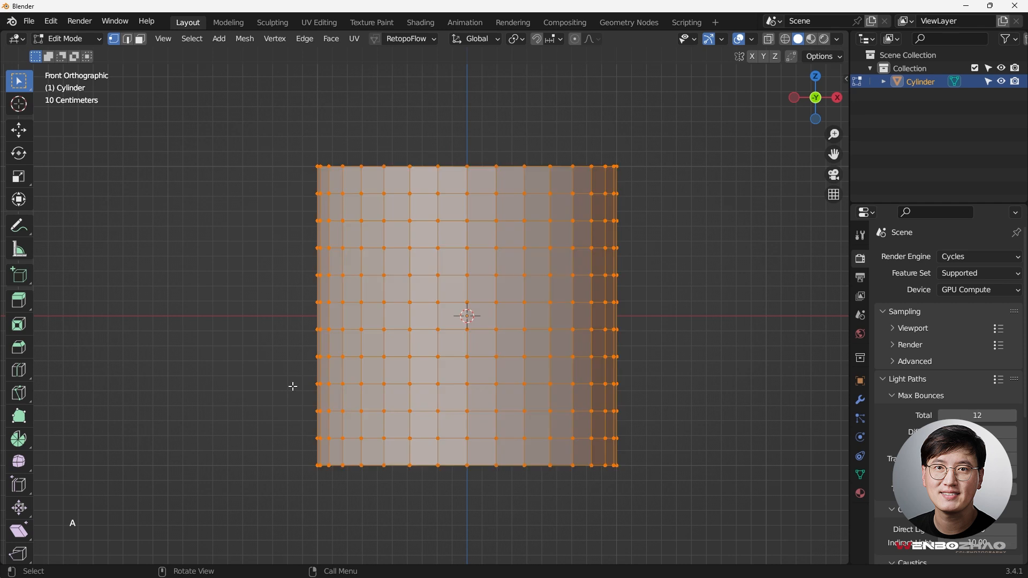
{"action": "mouse_move", "coordinate": [336, 51]}
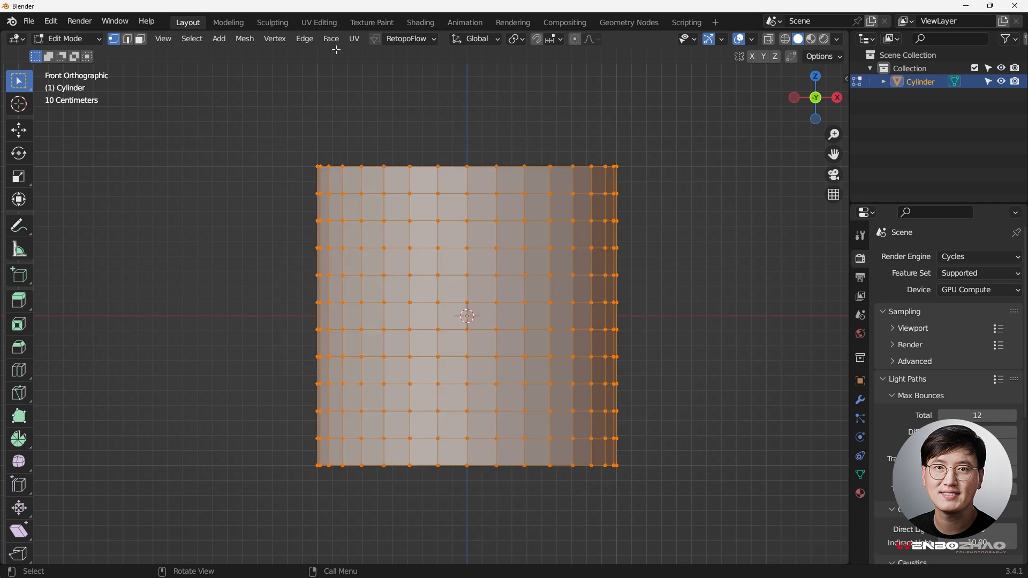
Poke all faces into triangles, then convert tris to quads for a diagonal diamond grid
{"action": "left_click", "coordinate": [331, 39]}
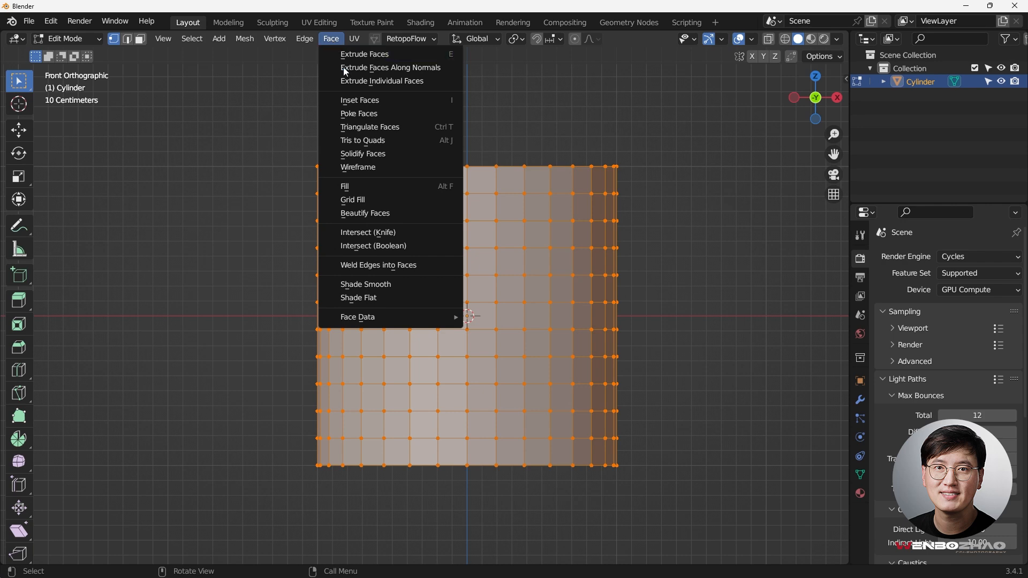
{"action": "left_click", "coordinate": [359, 113]}
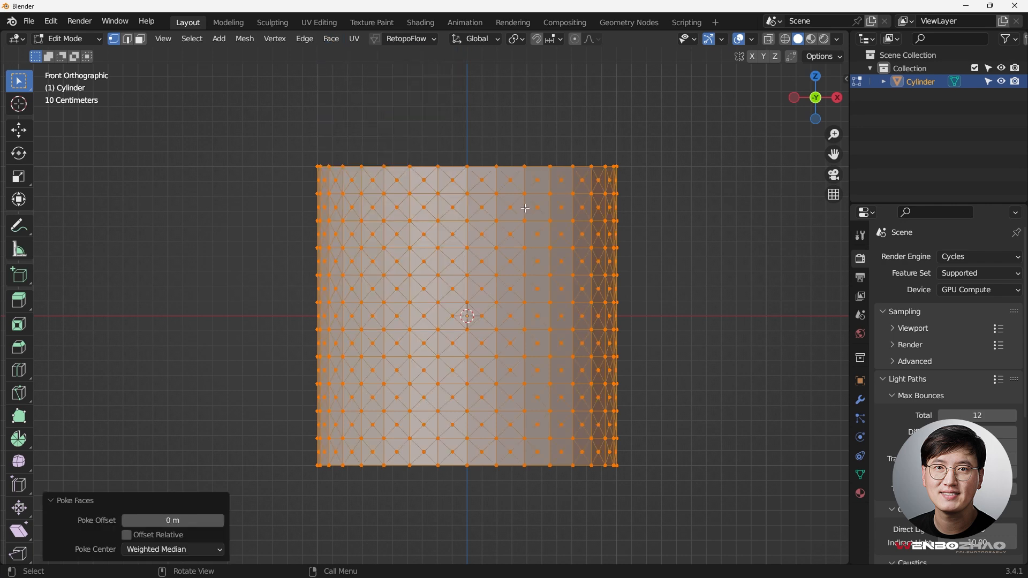
{"action": "mouse_move", "coordinate": [426, 201]}
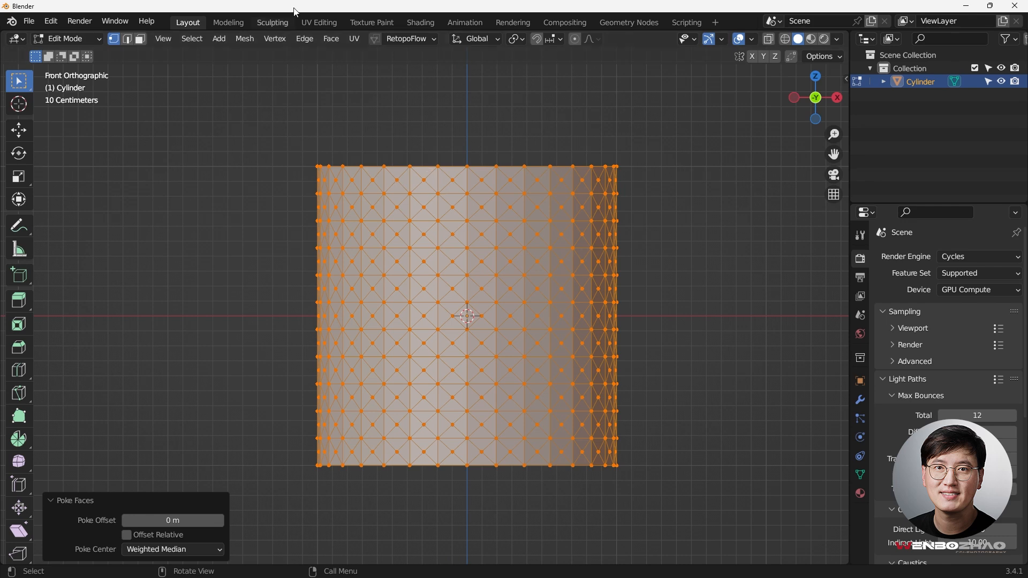
{"action": "left_click", "coordinate": [331, 39]}
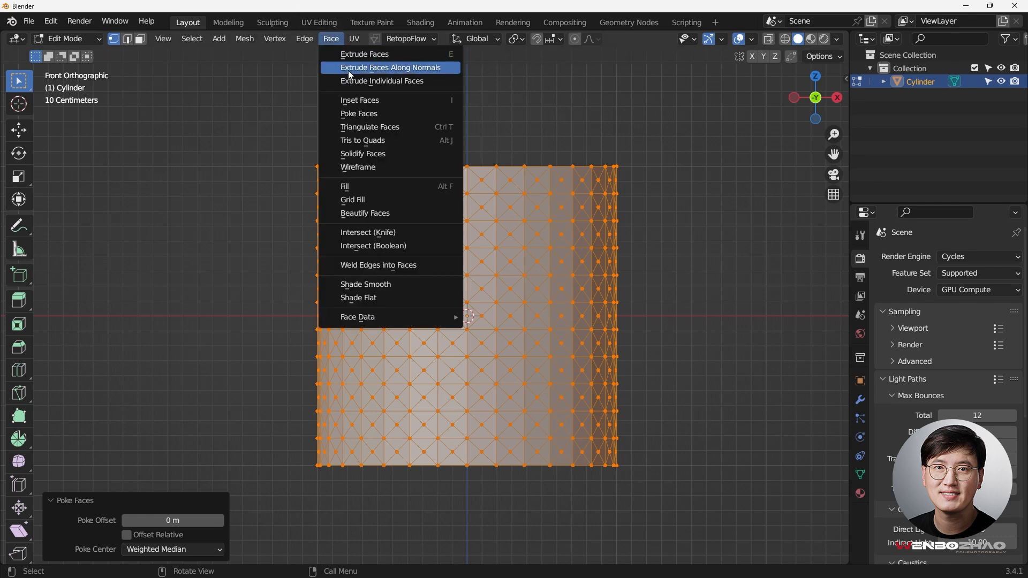
{"action": "mouse_move", "coordinate": [362, 140]}
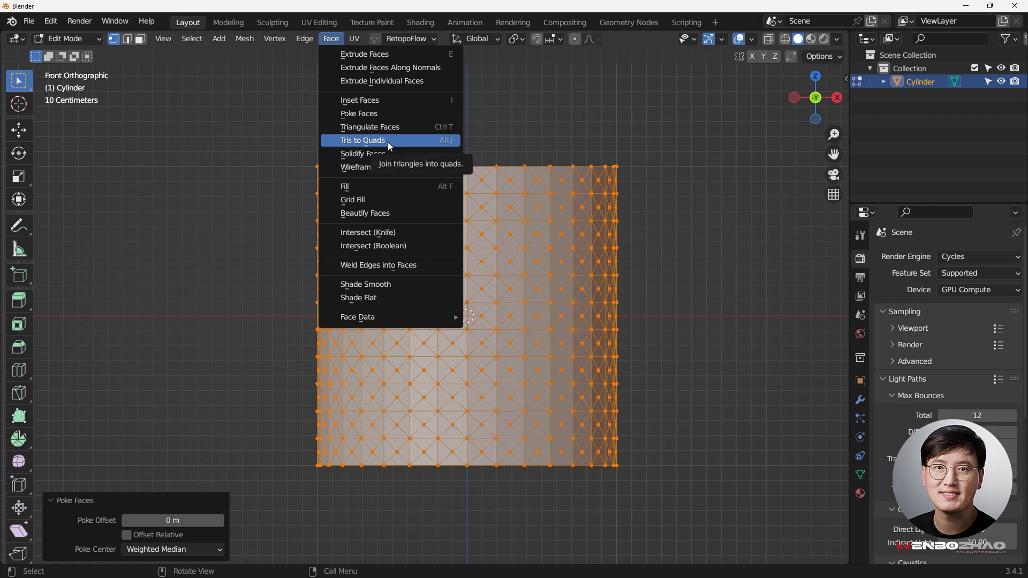
{"action": "mouse_move", "coordinate": [383, 145]}
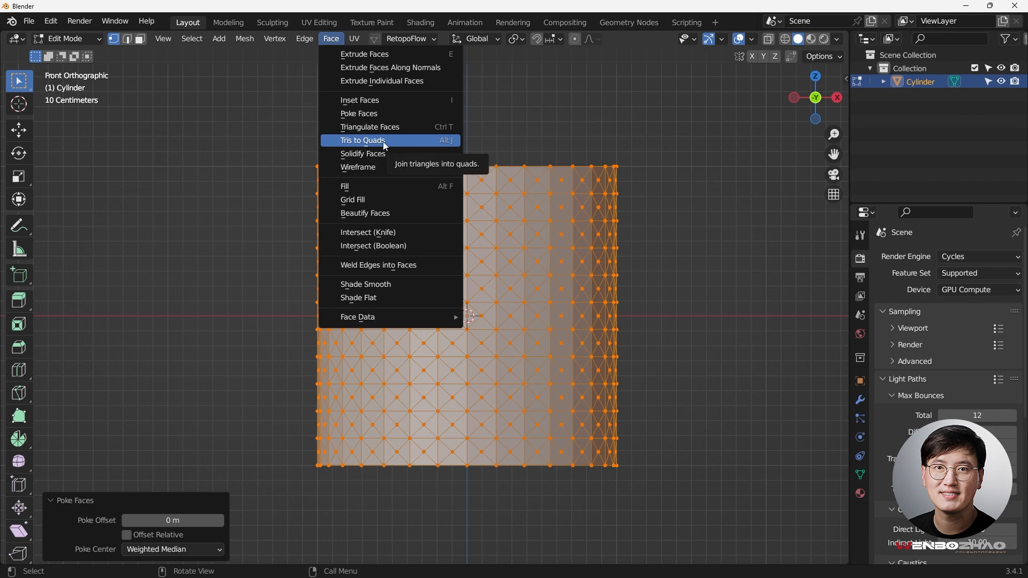
{"action": "left_click", "coordinate": [363, 139]}
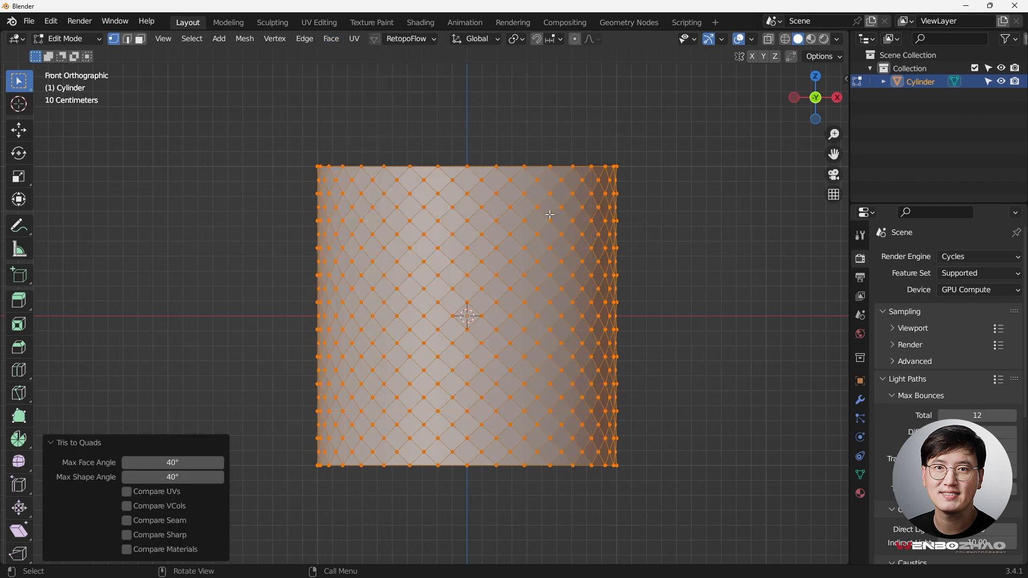
{"action": "mouse_move", "coordinate": [524, 197]}
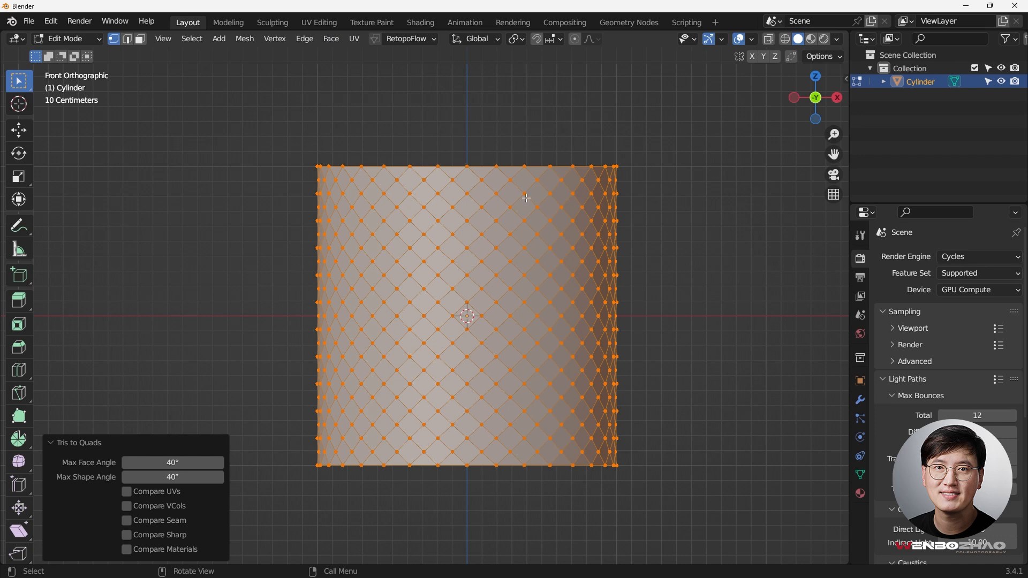
{"action": "mouse_move", "coordinate": [477, 263]}
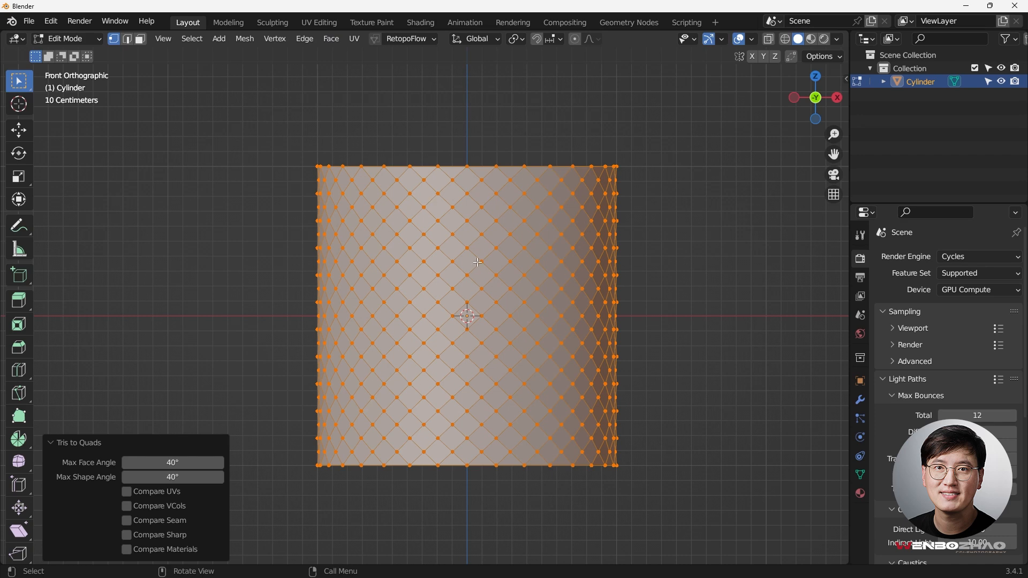
{"action": "mouse_move", "coordinate": [408, 203]}
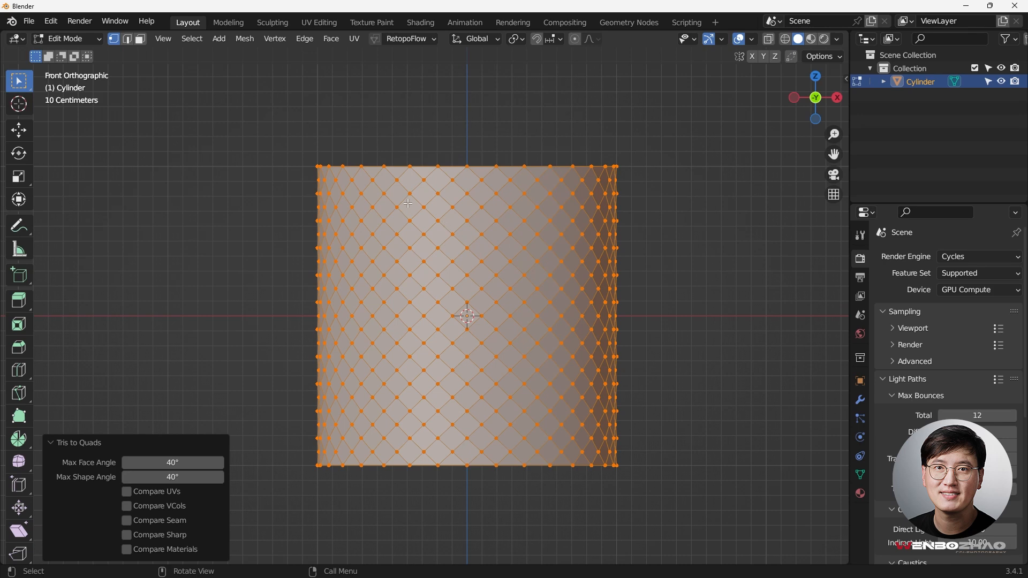
{"action": "mouse_move", "coordinate": [299, 170]}
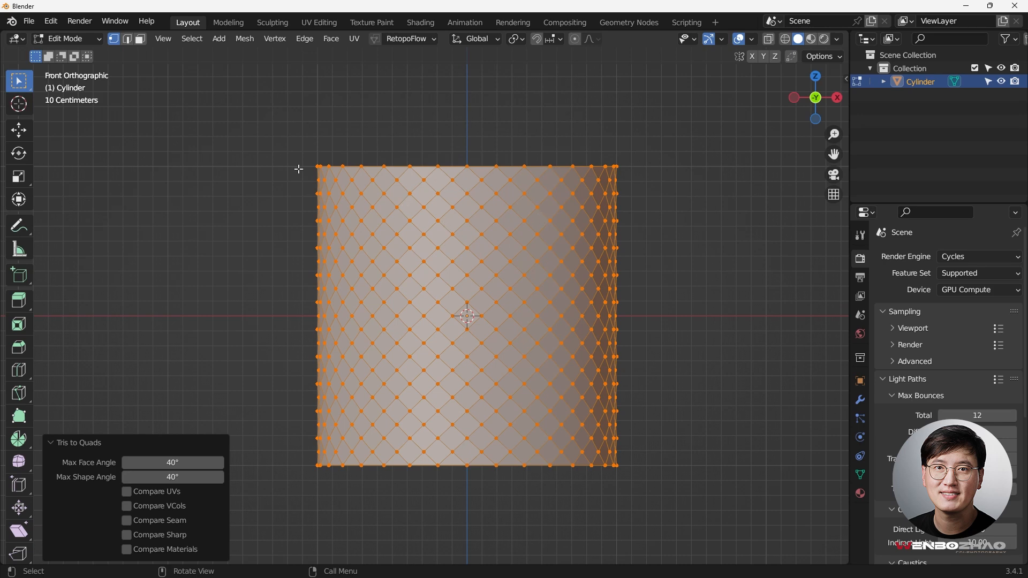
{"action": "mouse_move", "coordinate": [643, 177]}
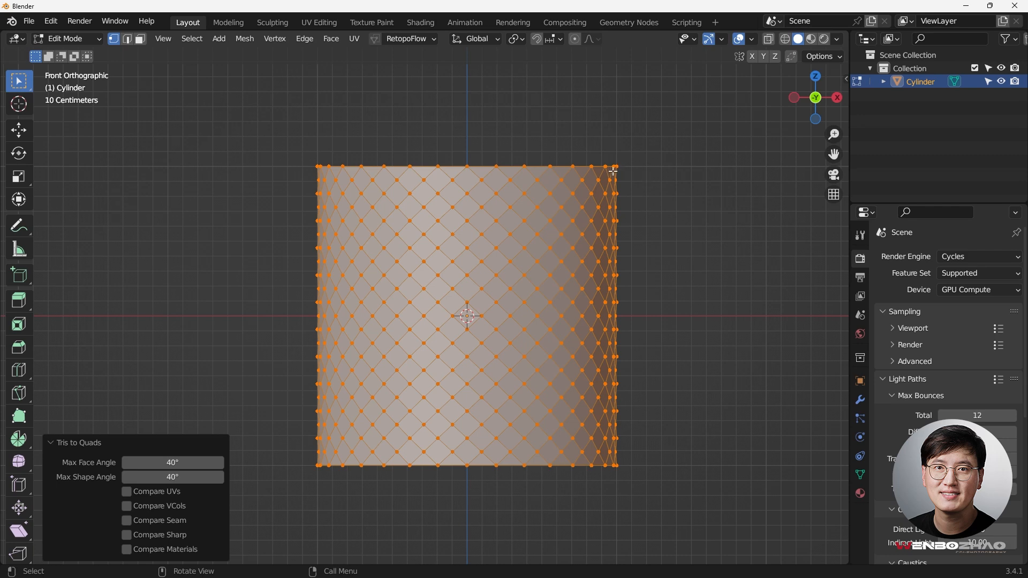
With X-ray on, box-deselect the top and bottom rim vertices, keeping the diamond grid selected
{"action": "key", "text": "alt+z"}
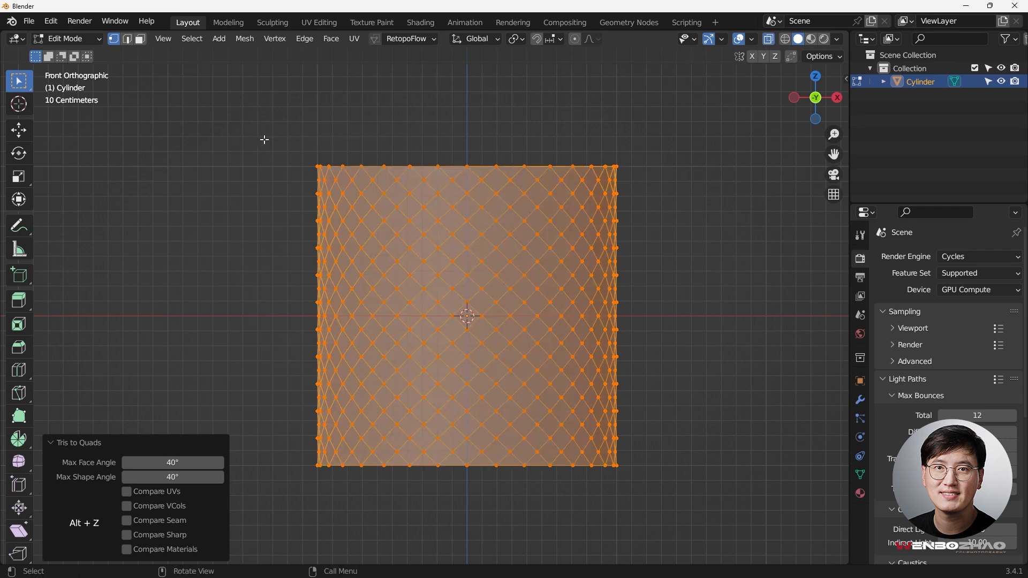
{"action": "key", "text": "b"}
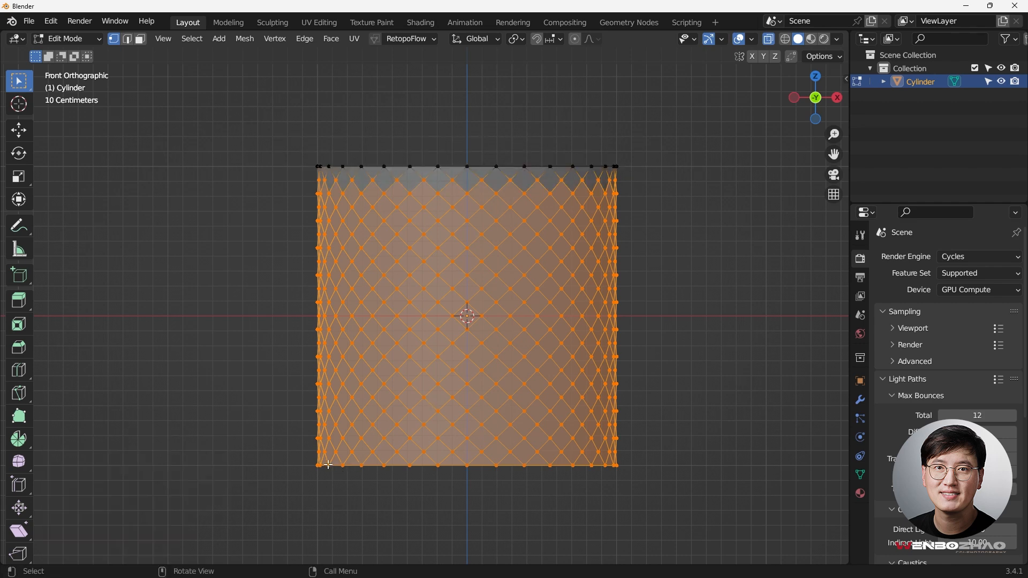
{"action": "key", "text": "b"}
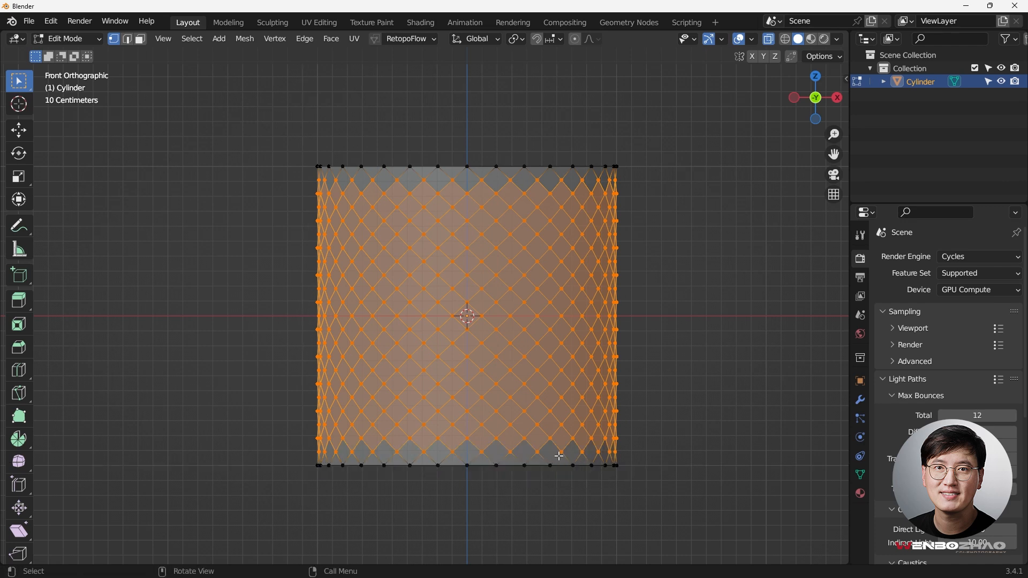
{"action": "mouse_move", "coordinate": [476, 173]}
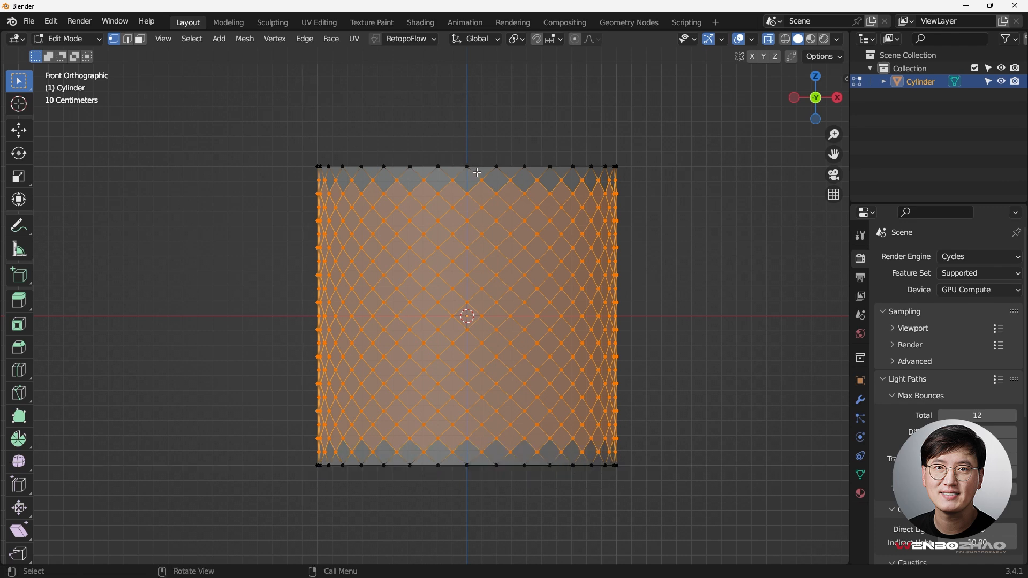
{"action": "mouse_move", "coordinate": [483, 187]}
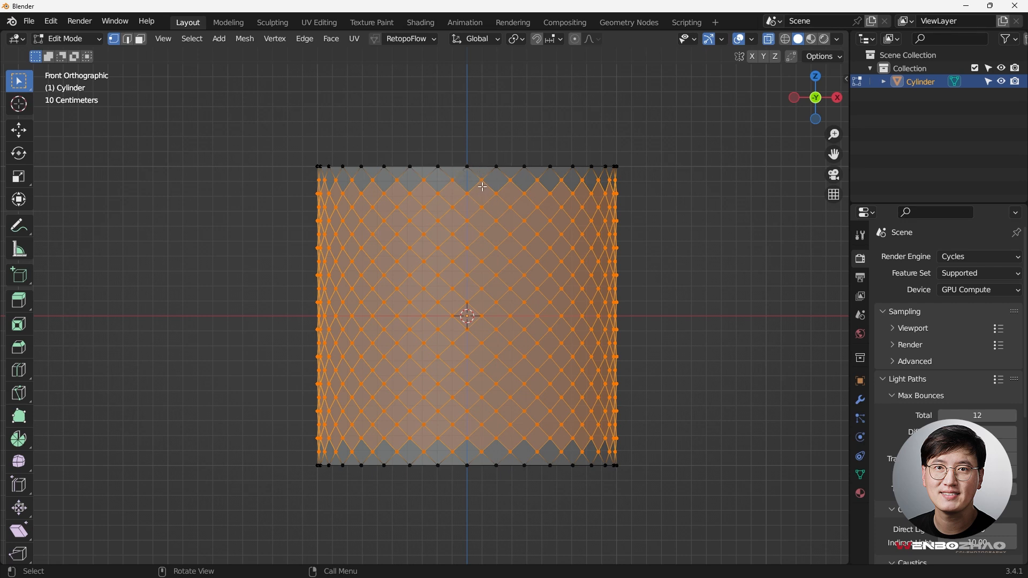
{"action": "mouse_move", "coordinate": [475, 179]}
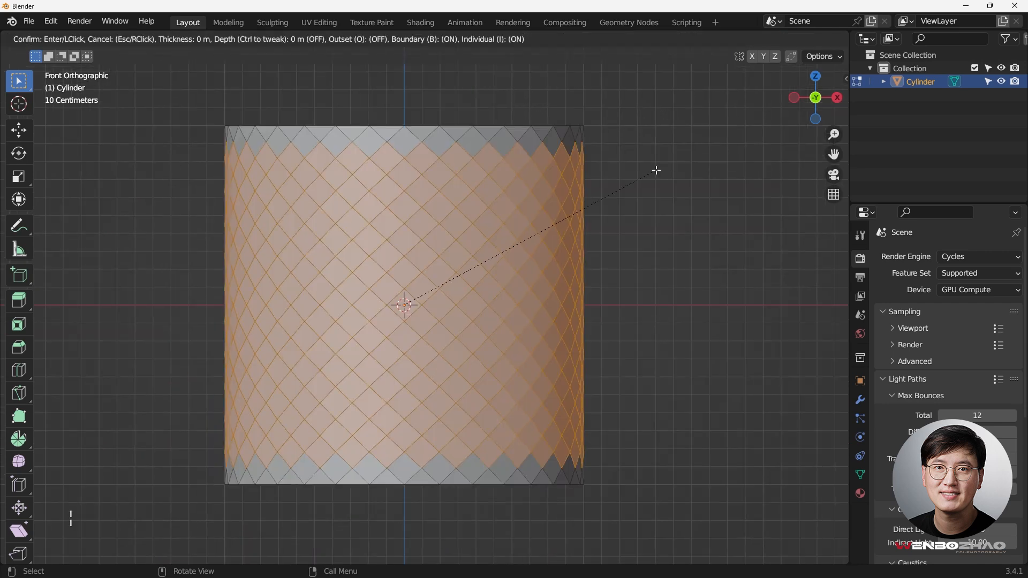
{"action": "mouse_move", "coordinate": [653, 172]}
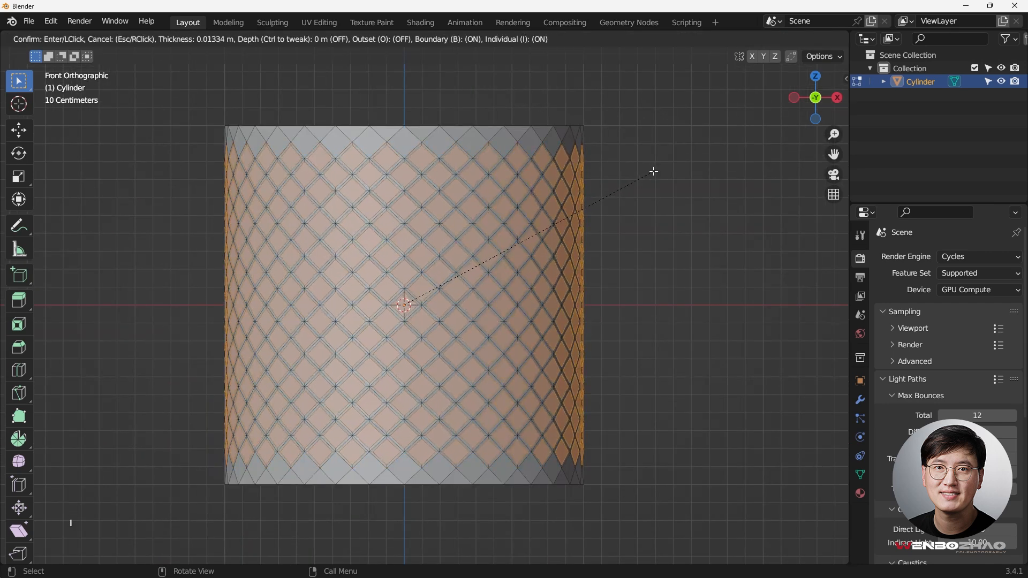
{"action": "mouse_move", "coordinate": [653, 172]}
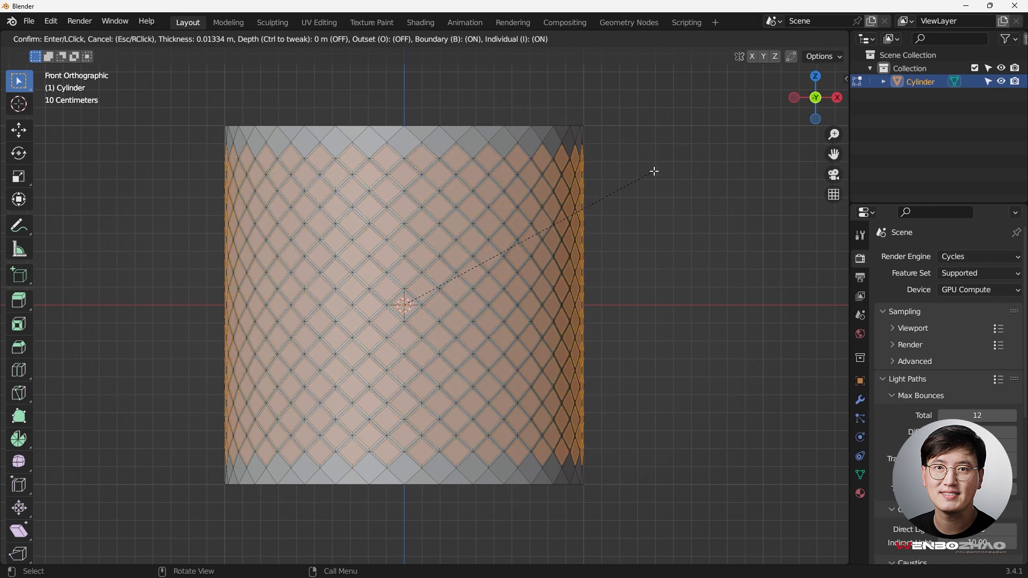
Inset every diamond face individually with about 0.011 m thickness
{"action": "left_click", "coordinate": [574, 190]}
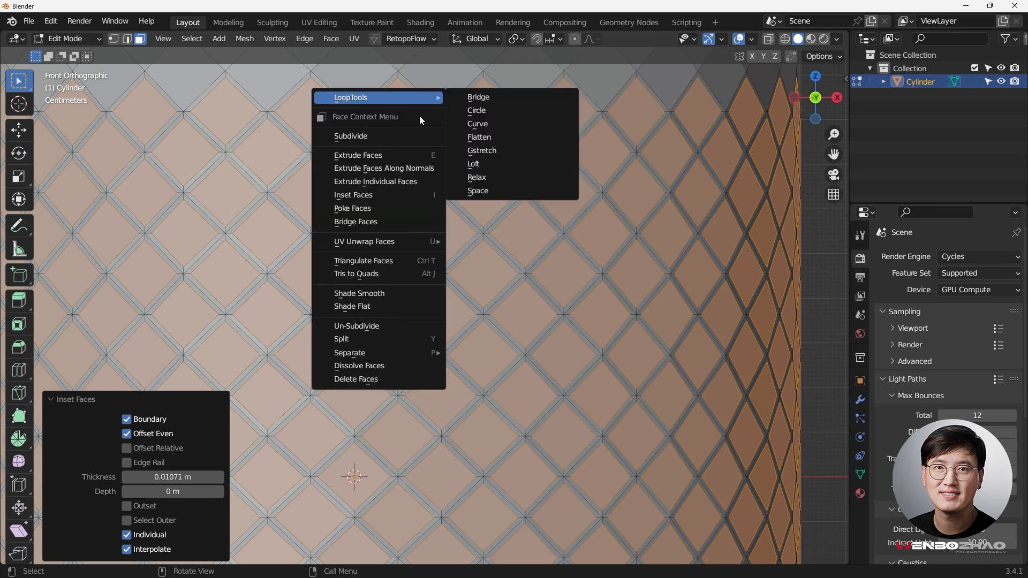
{"action": "mouse_move", "coordinate": [395, 98]}
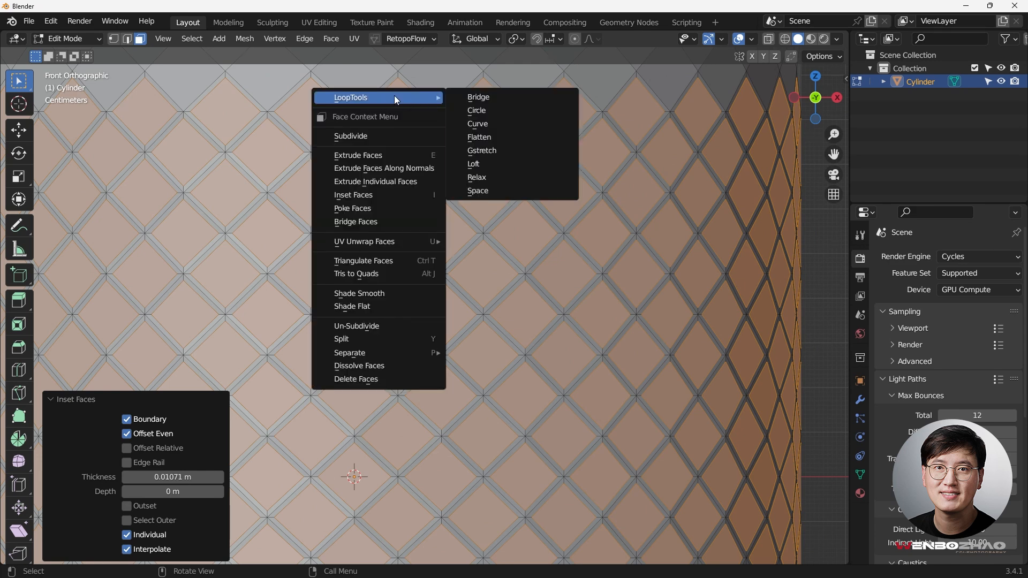
{"action": "mouse_move", "coordinate": [502, 110]}
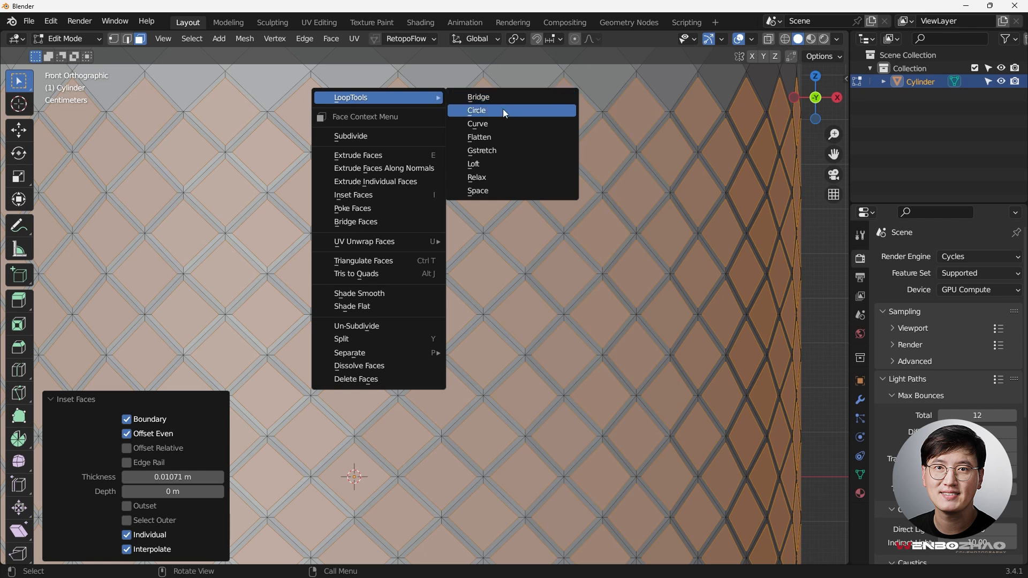
Apply LoopTools Circle to round the inset centres into regular circles
{"action": "left_click", "coordinate": [476, 111]}
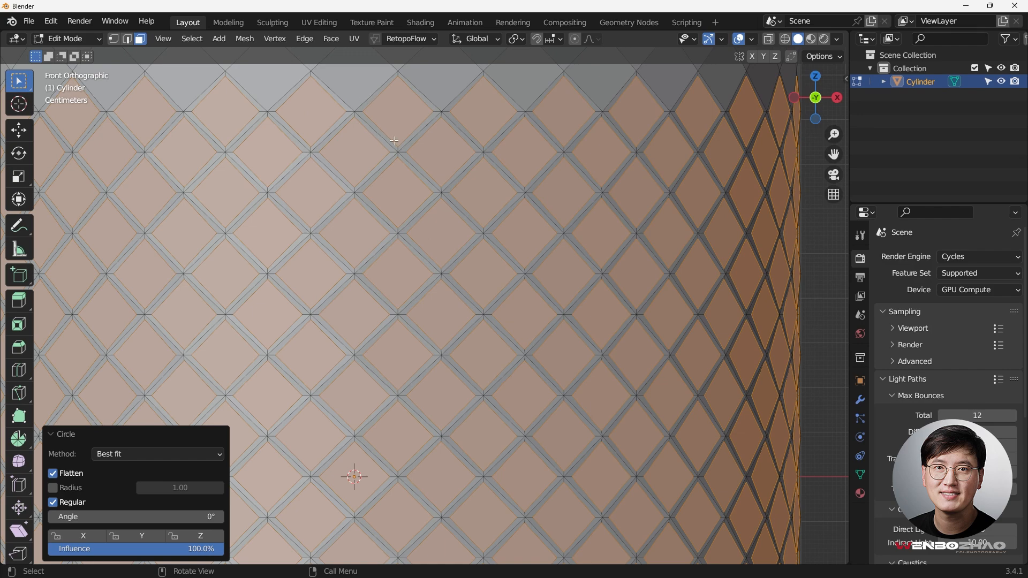
{"action": "scroll", "scroll_direction": "down", "scroll_amount": 3}
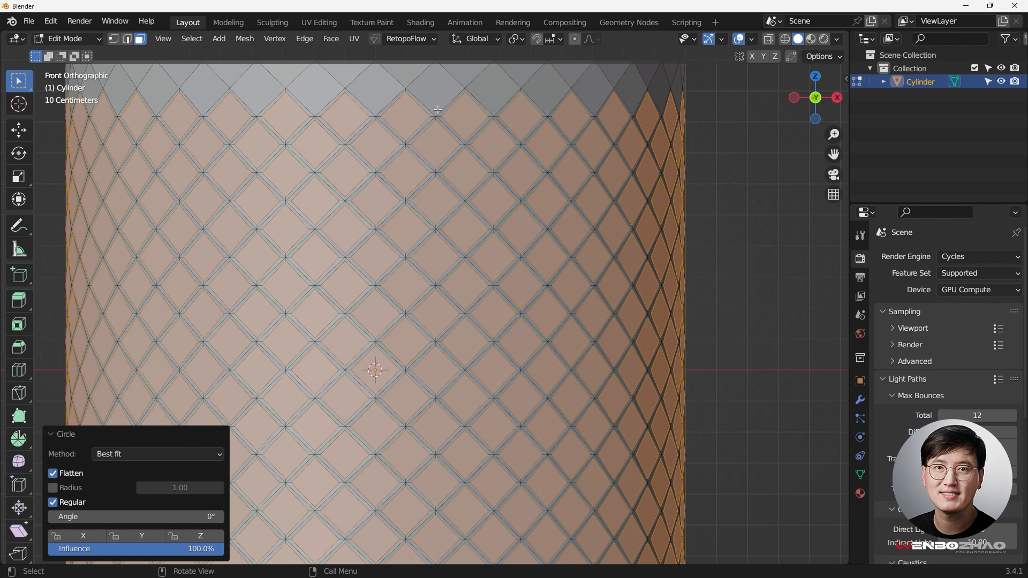
{"action": "mouse_move", "coordinate": [409, 97]}
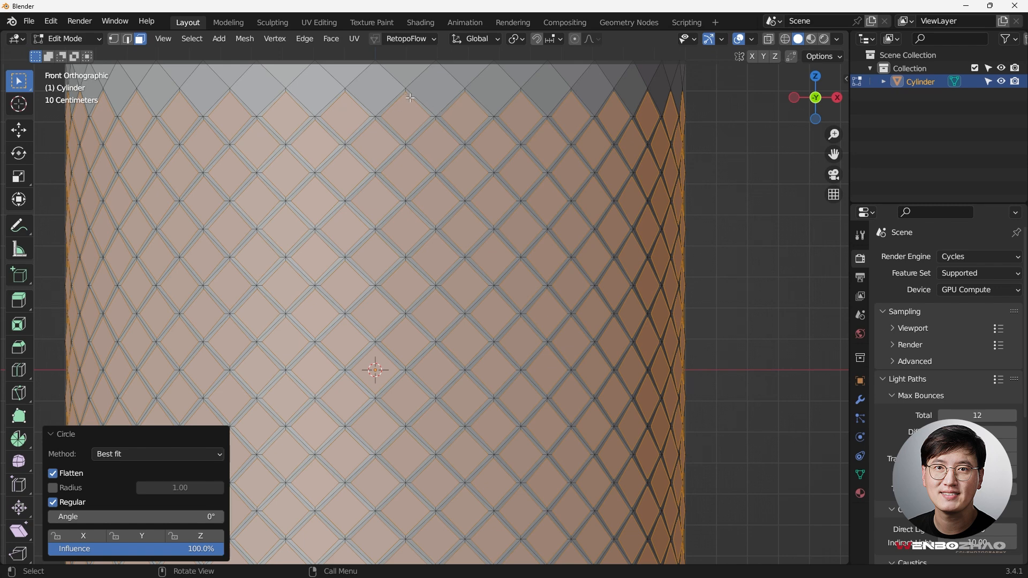
{"action": "mouse_move", "coordinate": [424, 107]}
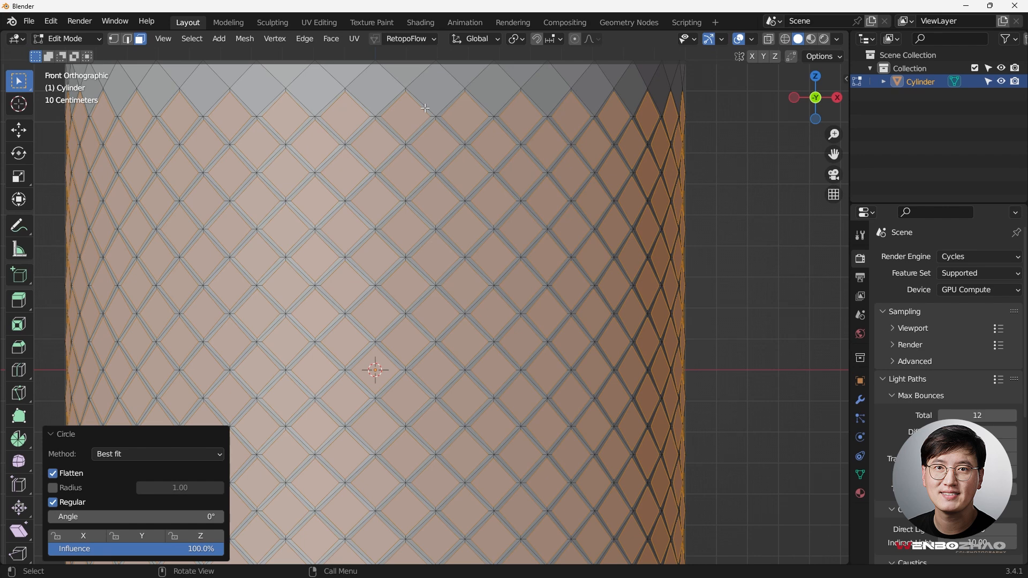
{"action": "mouse_move", "coordinate": [401, 94]}
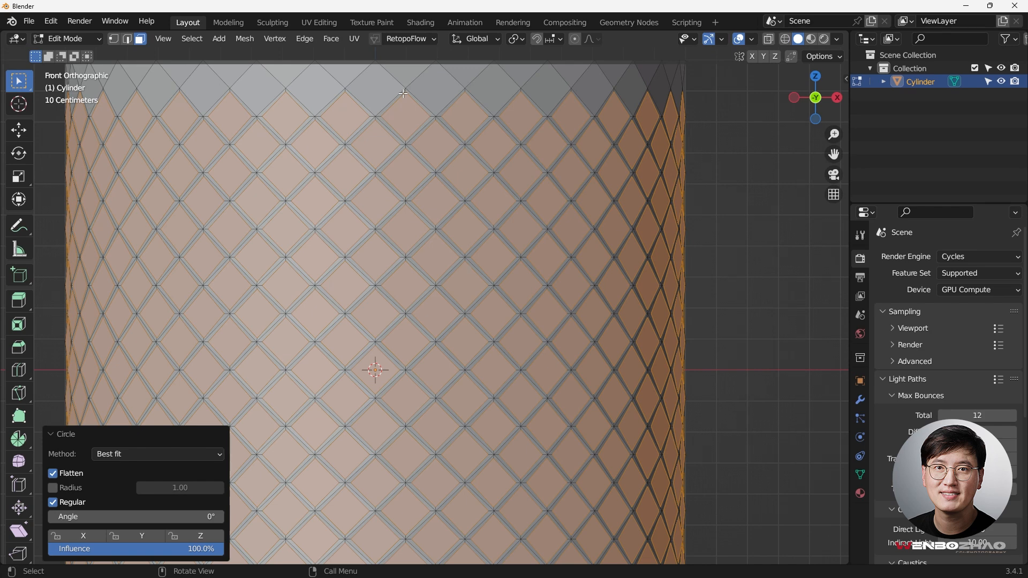
{"action": "mouse_move", "coordinate": [412, 126]}
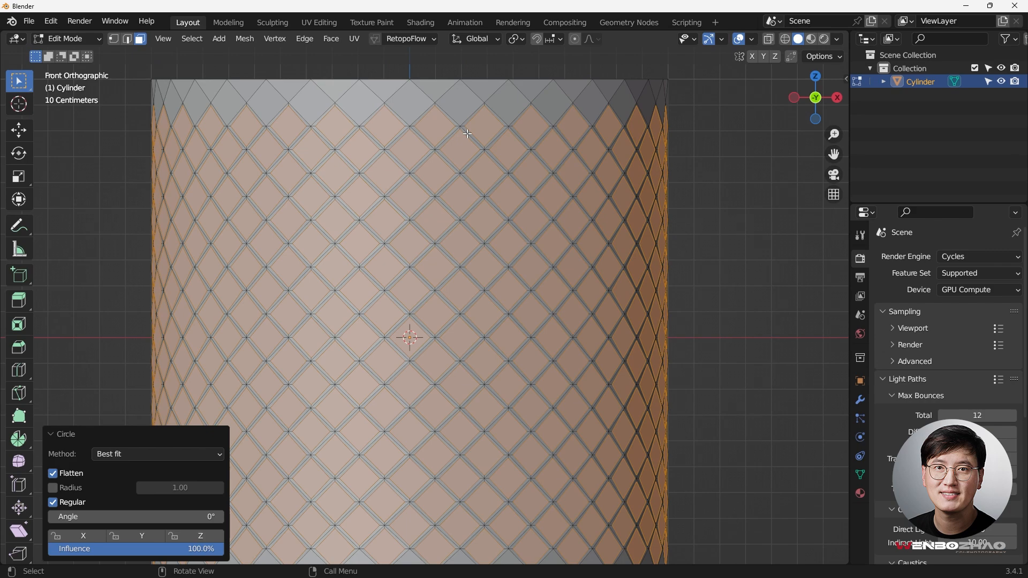
{"action": "mouse_move", "coordinate": [464, 133]}
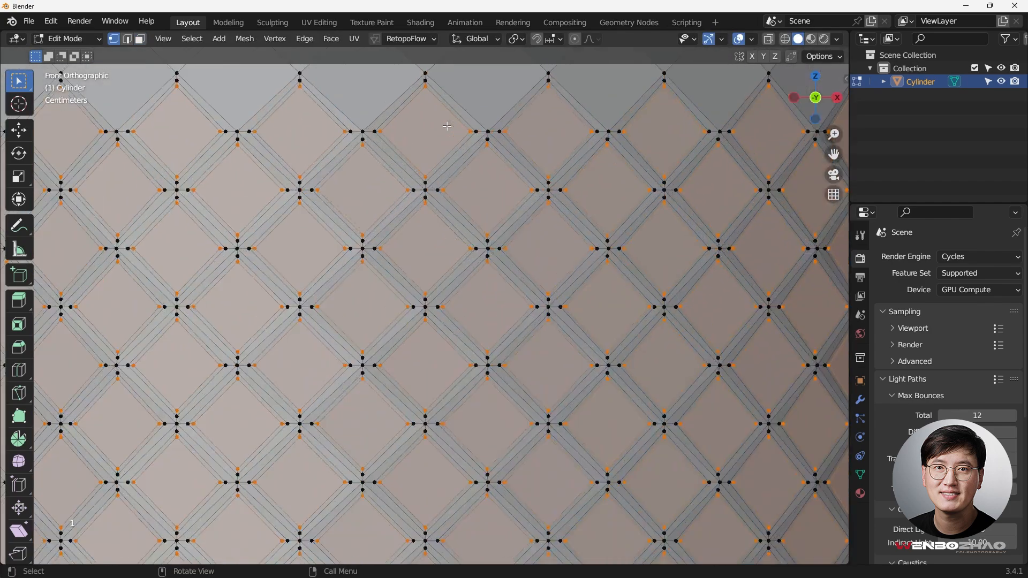
Delete the inner centre faces, opening round holes through the wall
{"action": "key", "text": "x"}
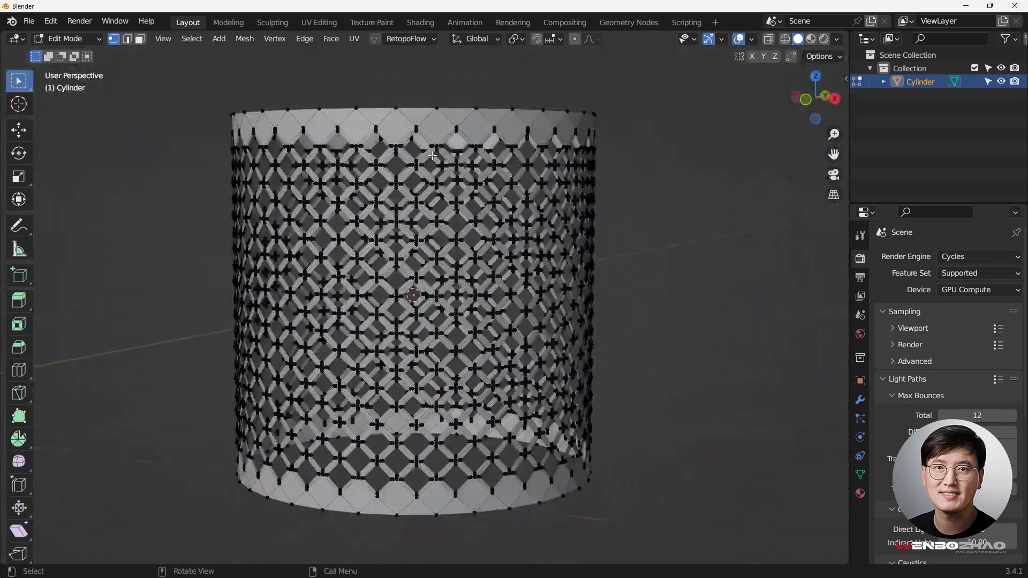
{"action": "key", "text": "Alt+z"}
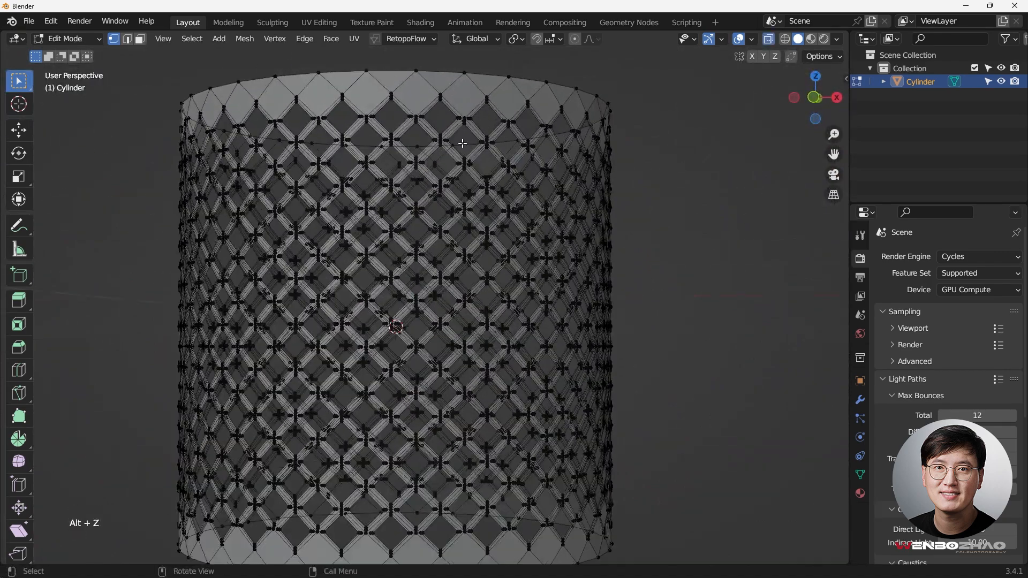
{"action": "key", "text": "Tab"}
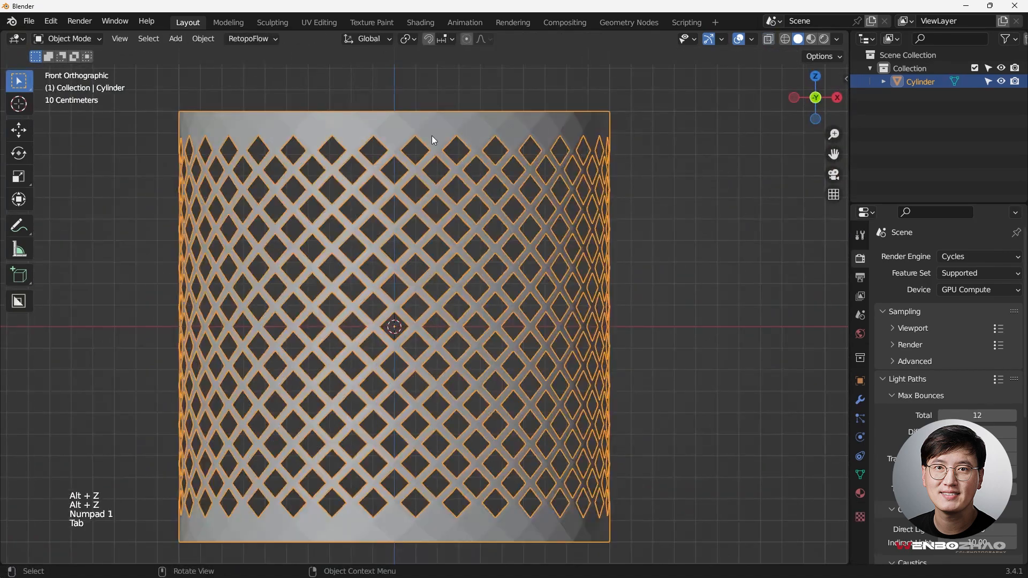
{"action": "key", "text": "Tab"}
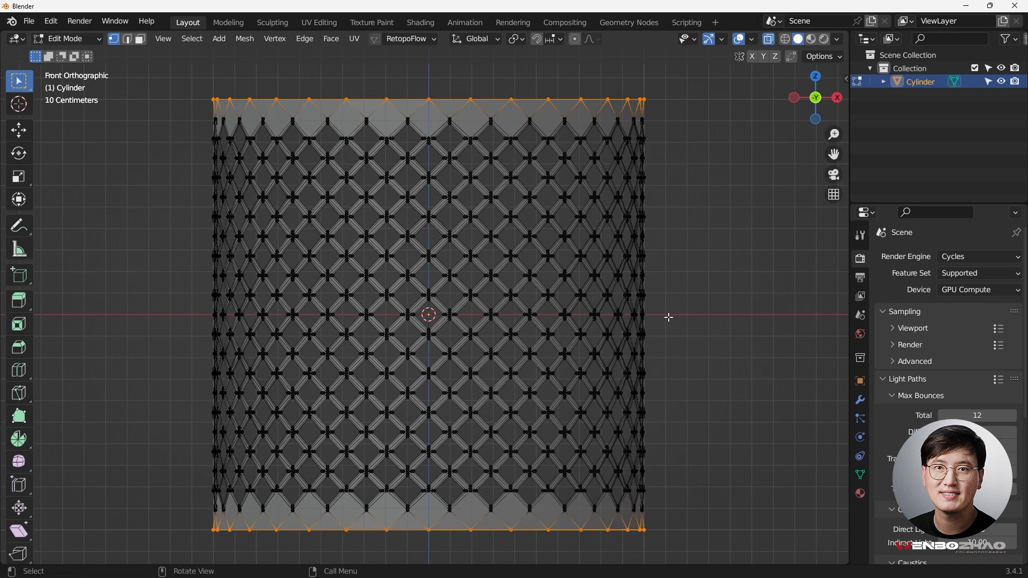
Scale the selected top and bottom edge rings along Z toward the centre
{"action": "key", "text": "s"}
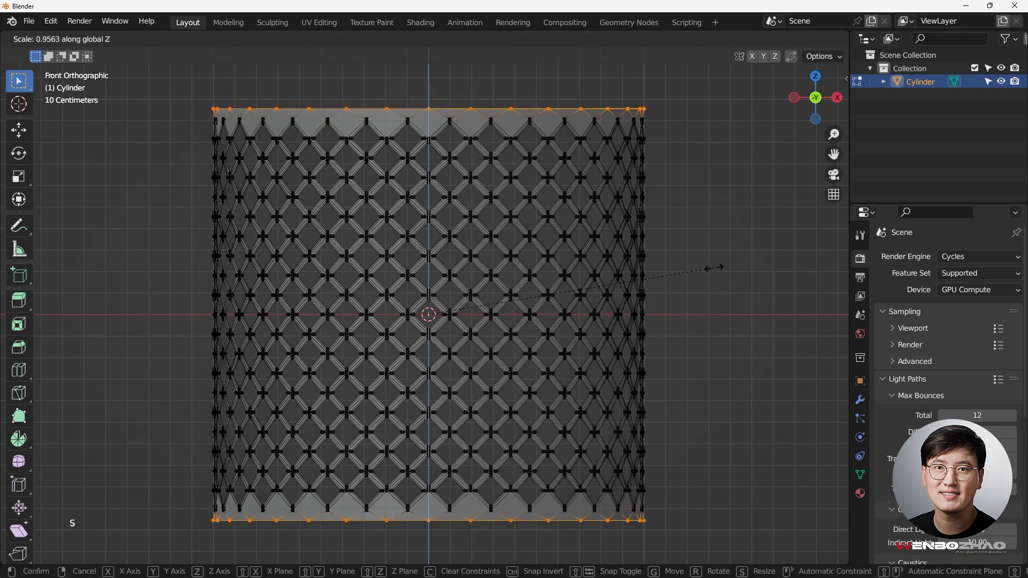
{"action": "mouse_move", "coordinate": [715, 269]}
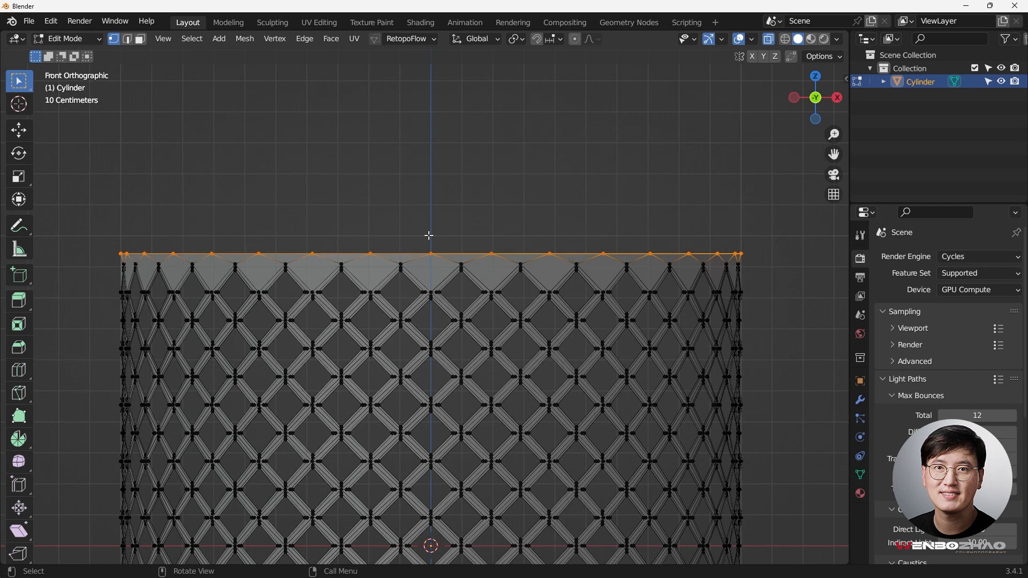
Extrude the top edge ring upward along Z into a solid rim band
{"action": "key", "text": "e"}
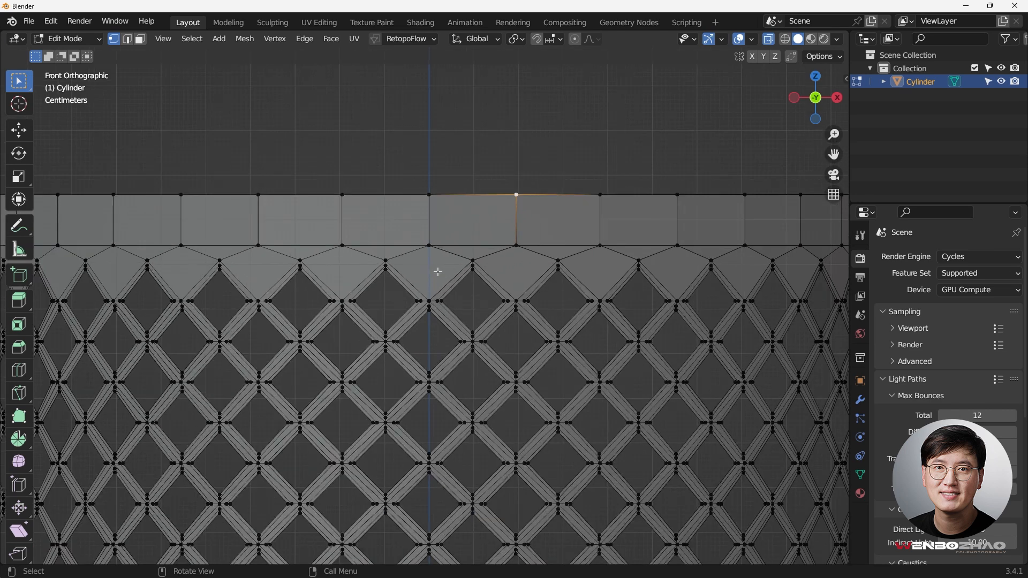
{"action": "mouse_move", "coordinate": [420, 267]}
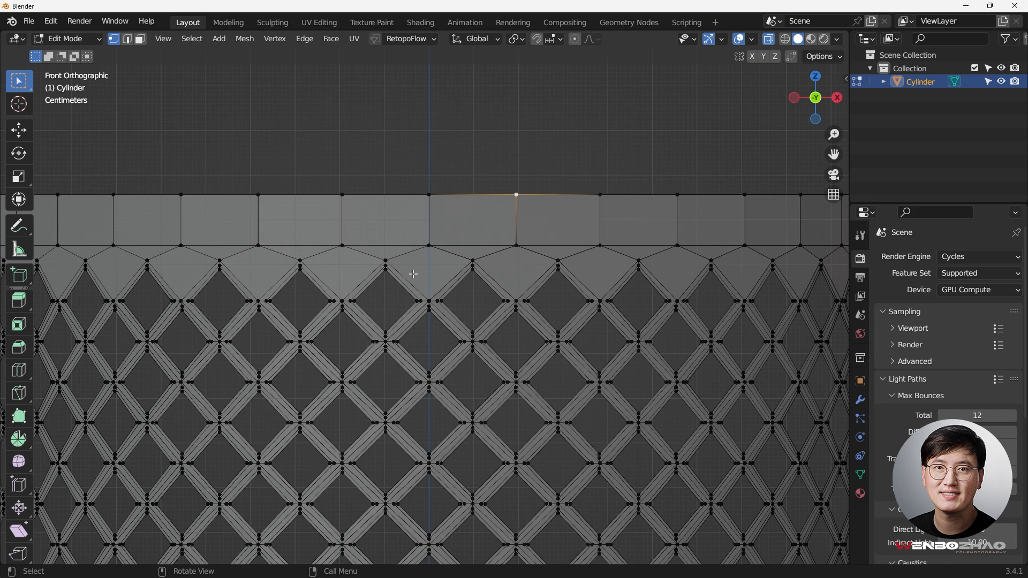
{"action": "scroll", "scroll_direction": "down", "scroll_amount": 3}
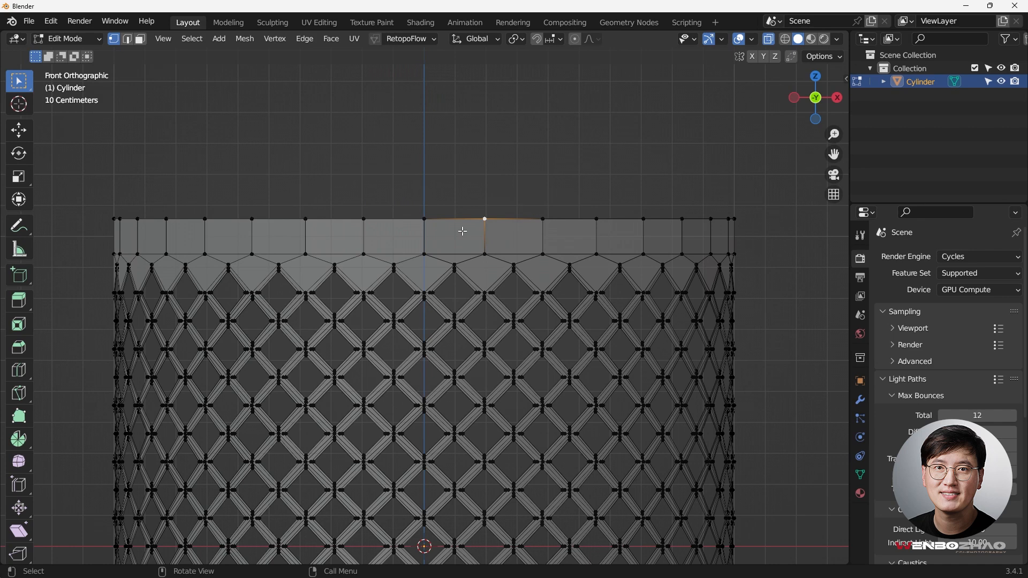
{"action": "mouse_move", "coordinate": [521, 182]}
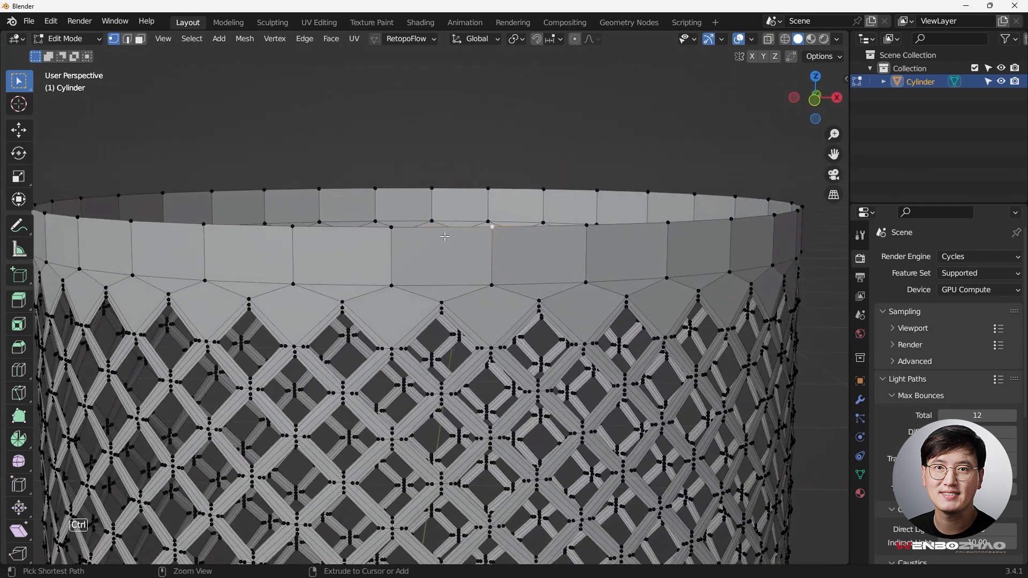
Select the full loop around the top rim band
{"action": "key", "text": "ctrl+r"}
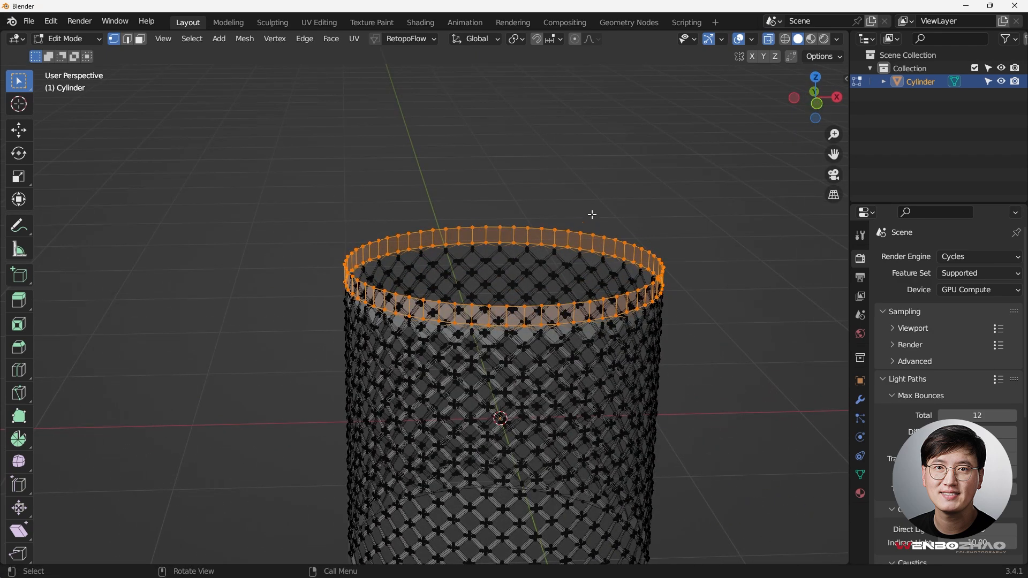
Even the top rim loop into a perfect circle with LoopTools Circle and view it from the front
{"action": "right_click", "coordinate": [592, 215]}
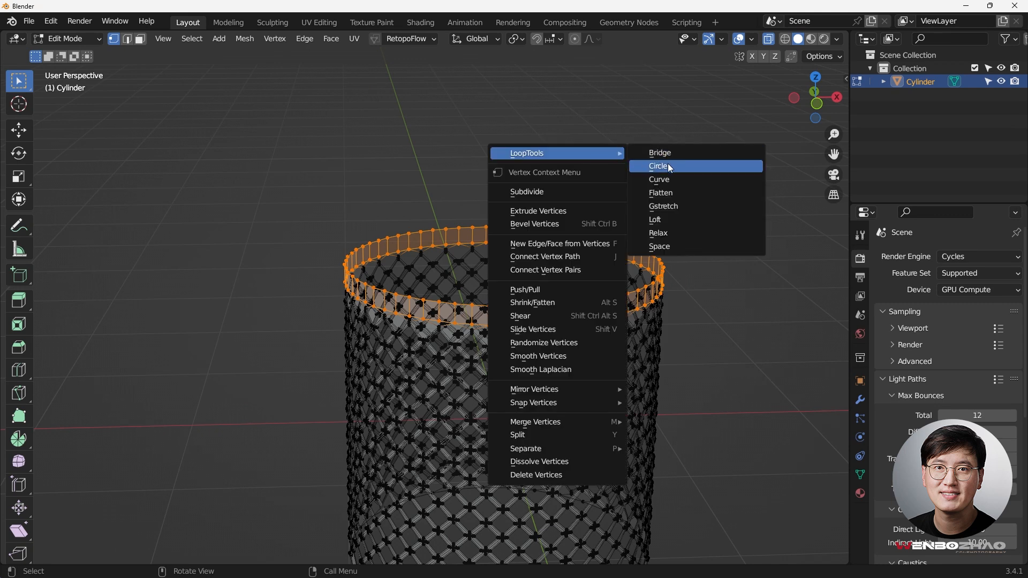
{"action": "left_click", "coordinate": [658, 166]}
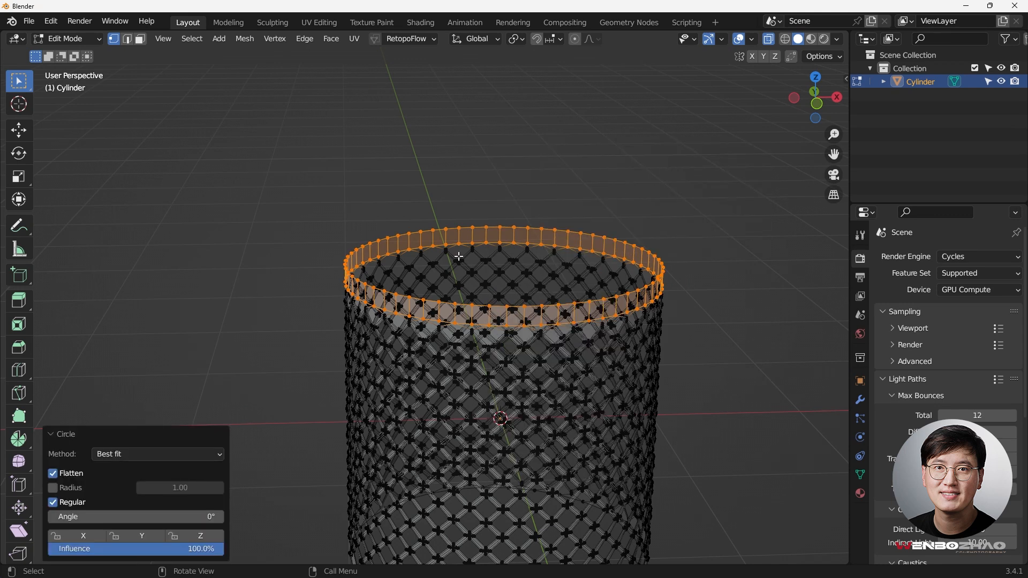
{"action": "scroll", "scroll_direction": "up", "scroll_amount": 3}
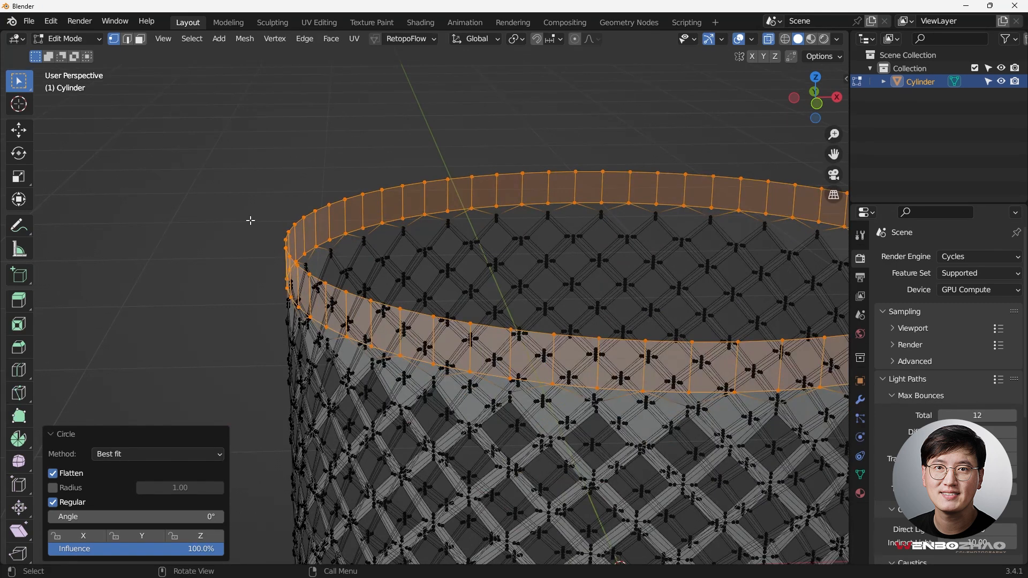
{"action": "key", "text": "ctrl+z"}
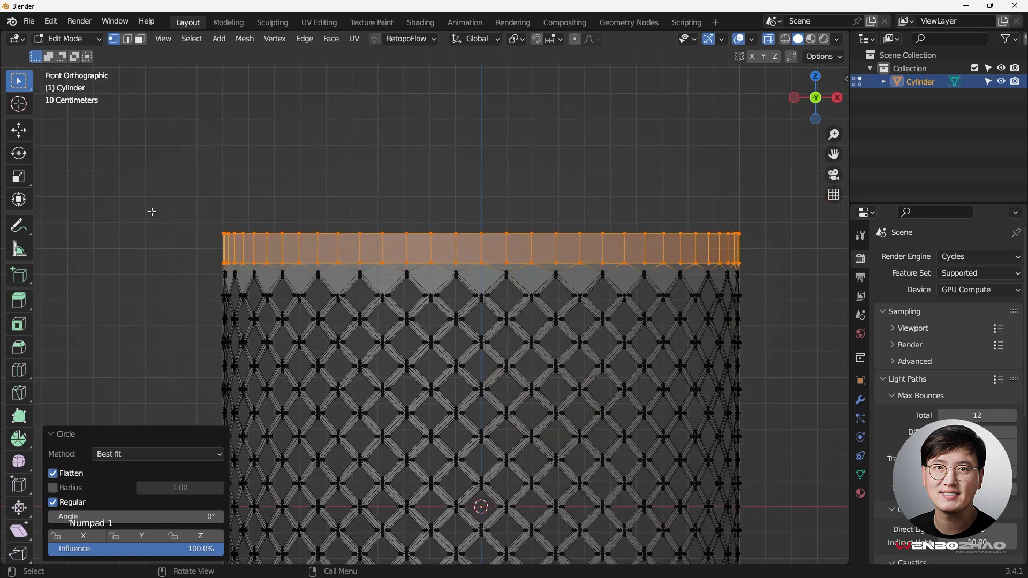
Clear the selection and box-select the lower half of the cylinder below the midline
{"action": "key", "text": "g"}
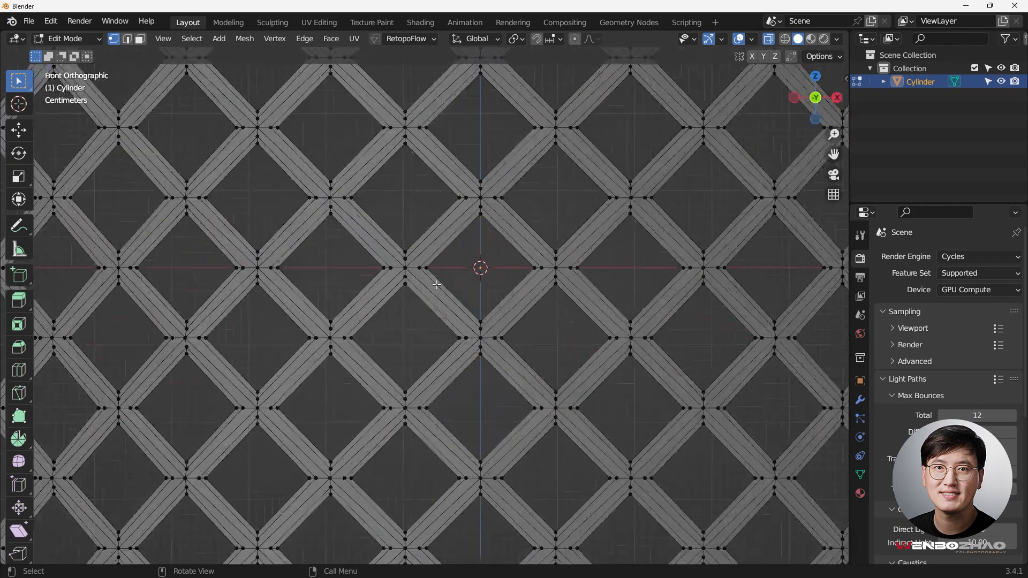
{"action": "scroll", "scroll_direction": "down", "scroll_amount": 3}
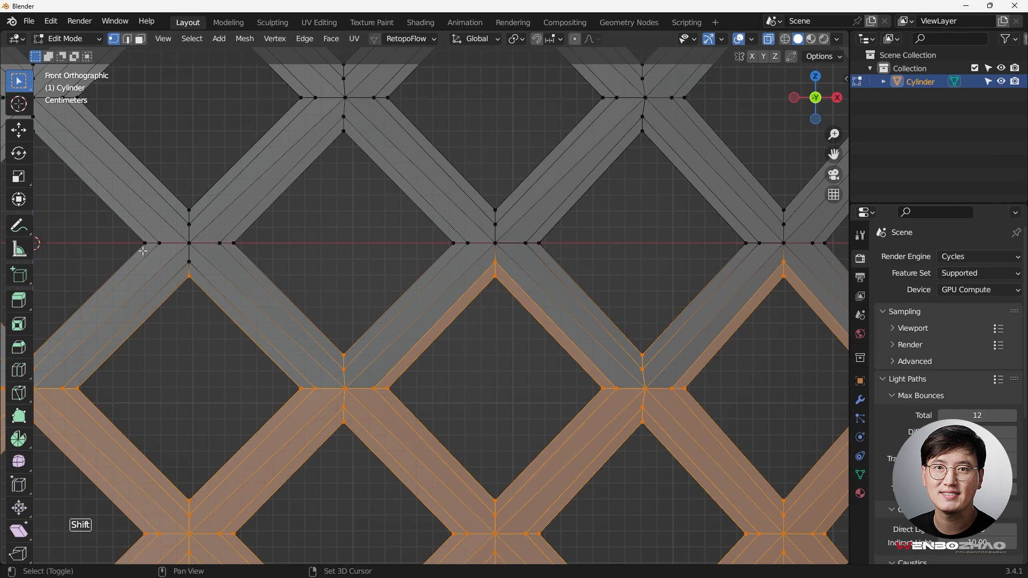
{"action": "scroll", "scroll_direction": "down", "scroll_amount": 3}
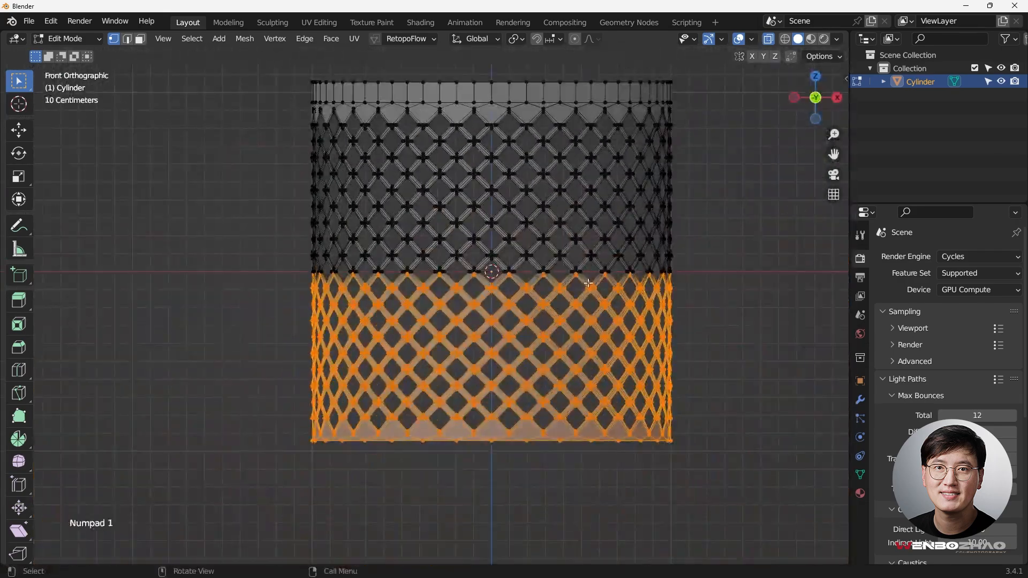
Delete the lower half and mirror the top half down on Z with clipping, applying the mirror
{"action": "key", "text": "x"}
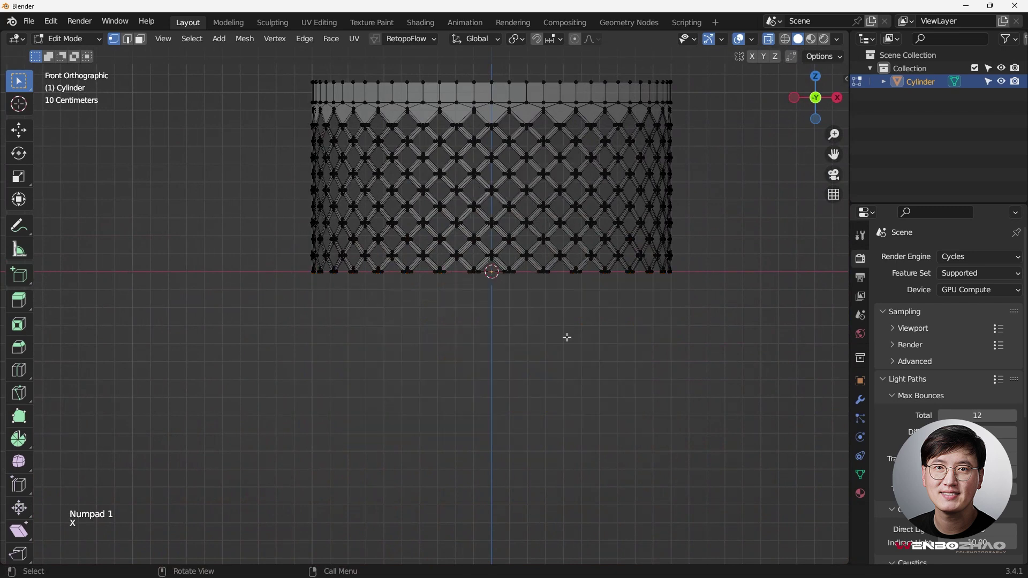
{"action": "key", "text": "Tab"}
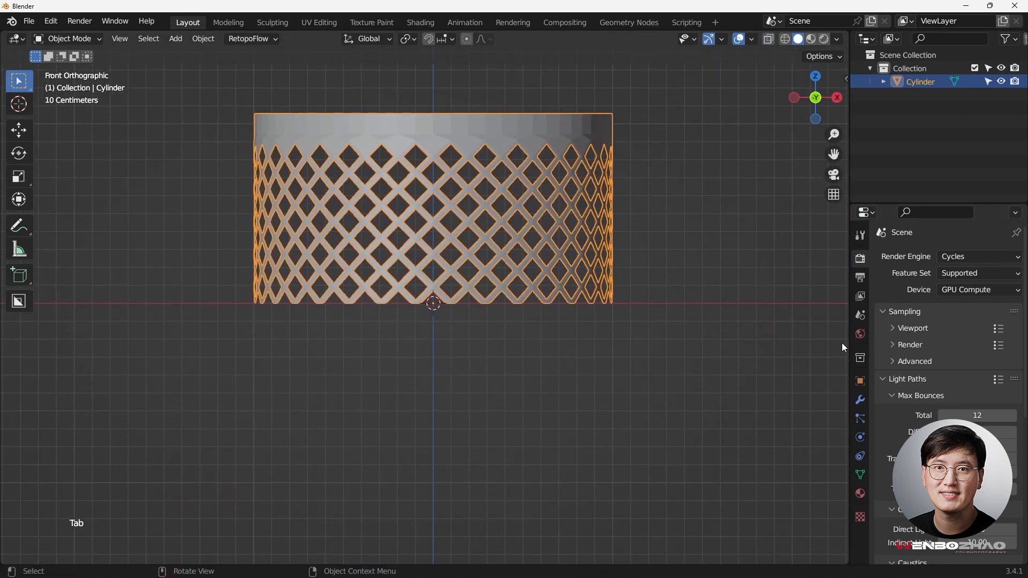
{"action": "left_click", "coordinate": [945, 256]}
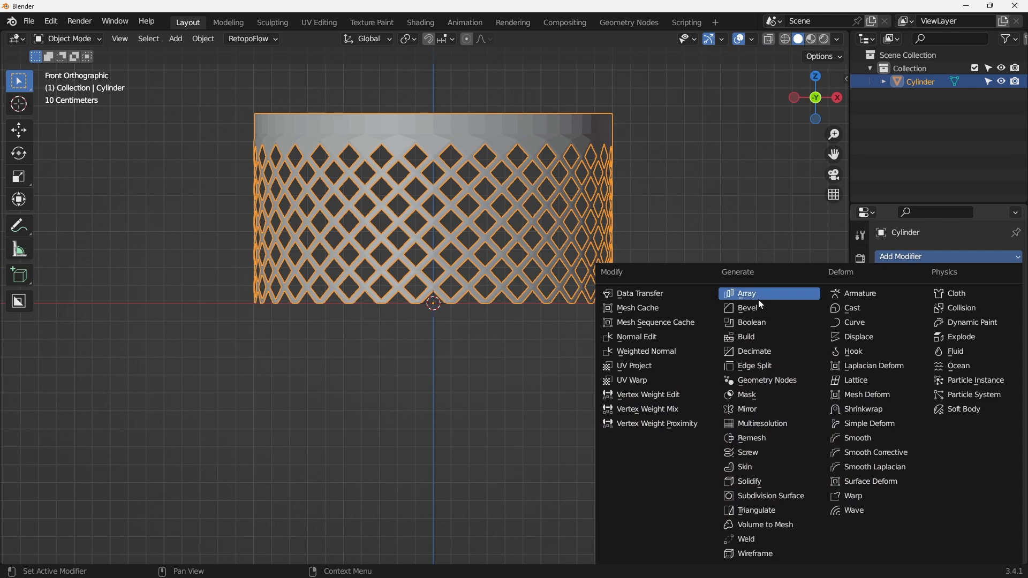
{"action": "left_click", "coordinate": [747, 408]}
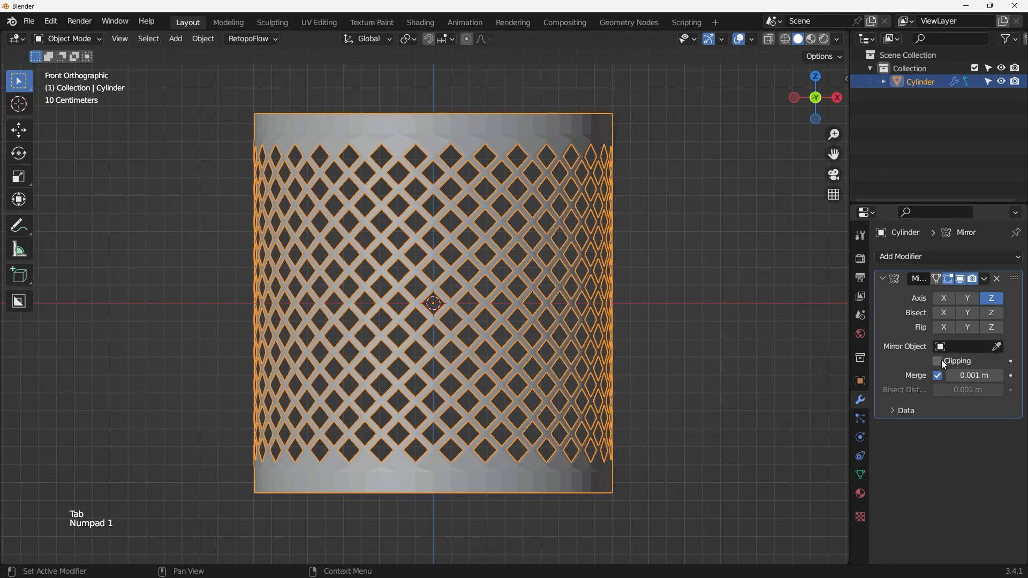
{"action": "left_click", "coordinate": [938, 361]}
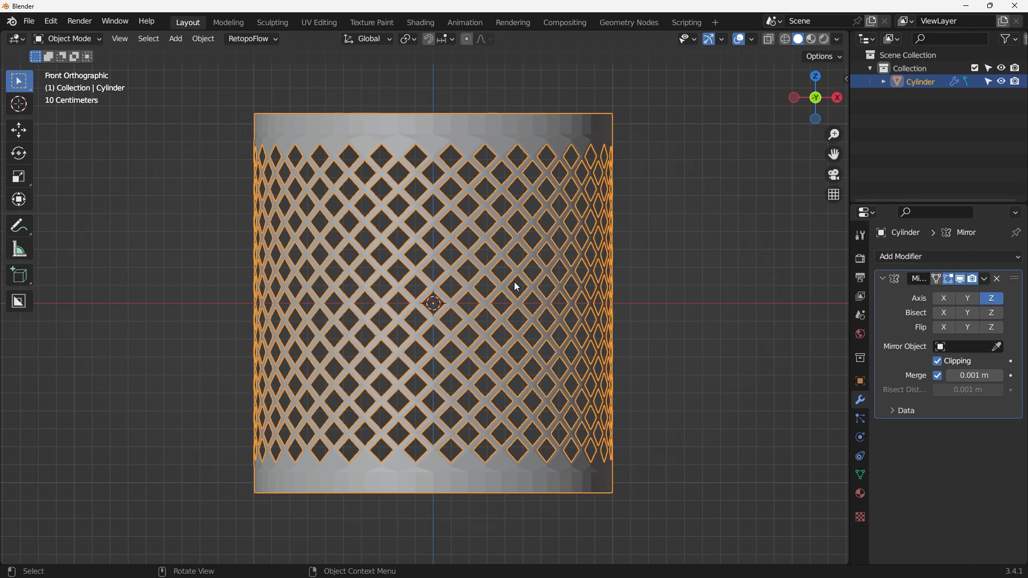
{"action": "left_click", "coordinate": [986, 279]}
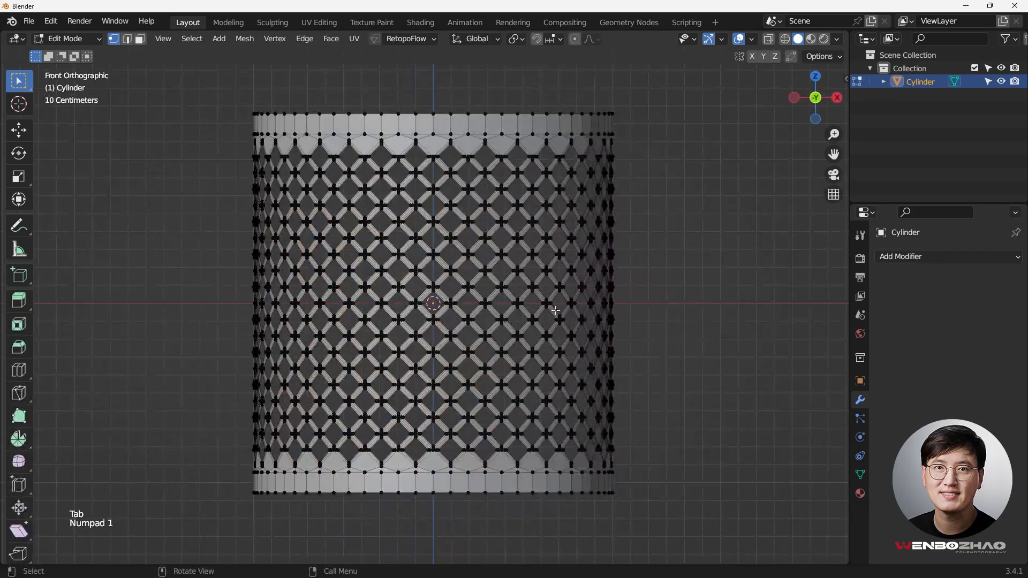
Merge all vertices by distance across the mirrored mesh and return to object mode
{"action": "key", "text": "Tab"}
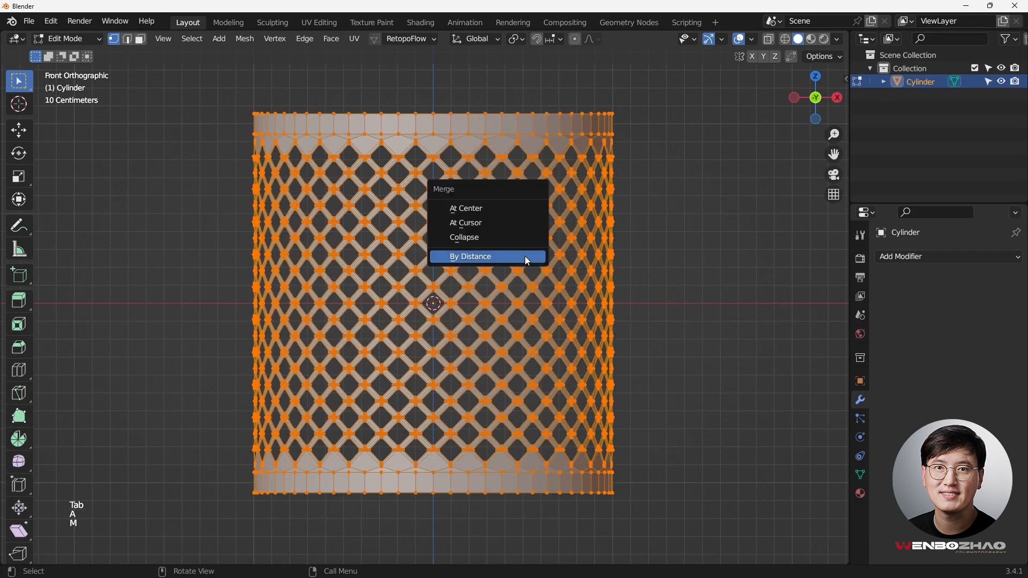
{"action": "left_click", "coordinate": [470, 256]}
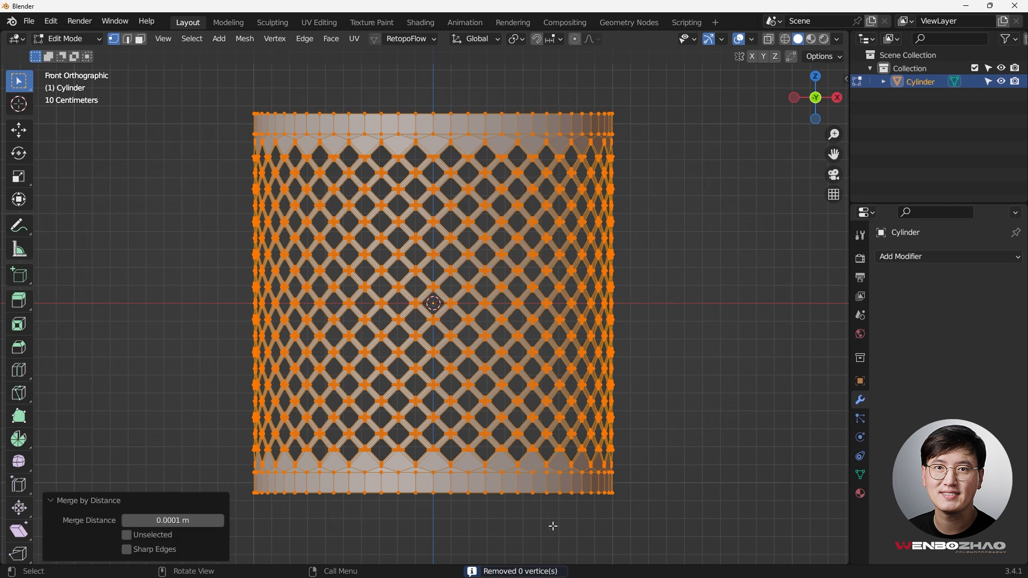
{"action": "mouse_move", "coordinate": [705, 366]}
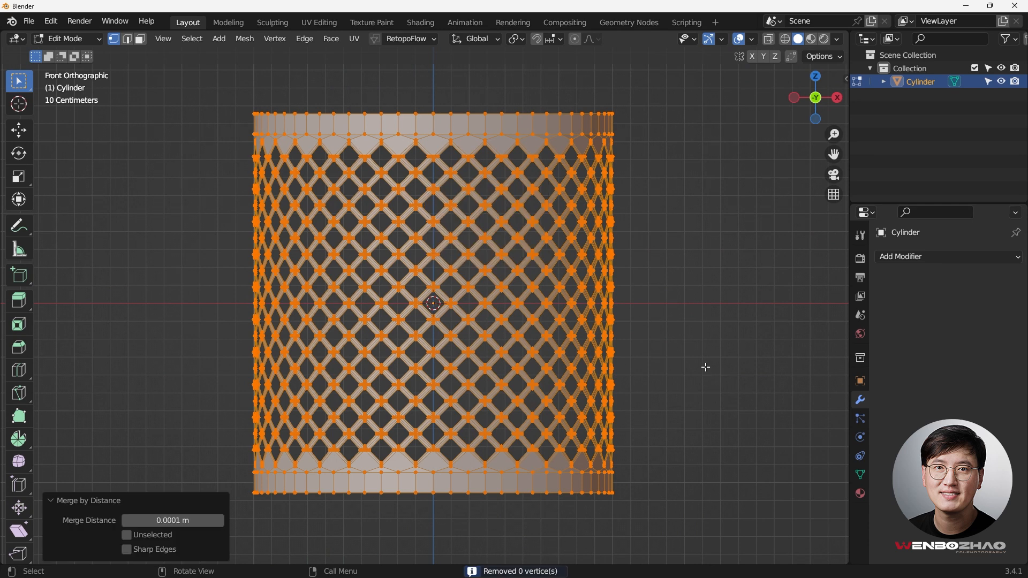
{"action": "key", "text": "Tab"}
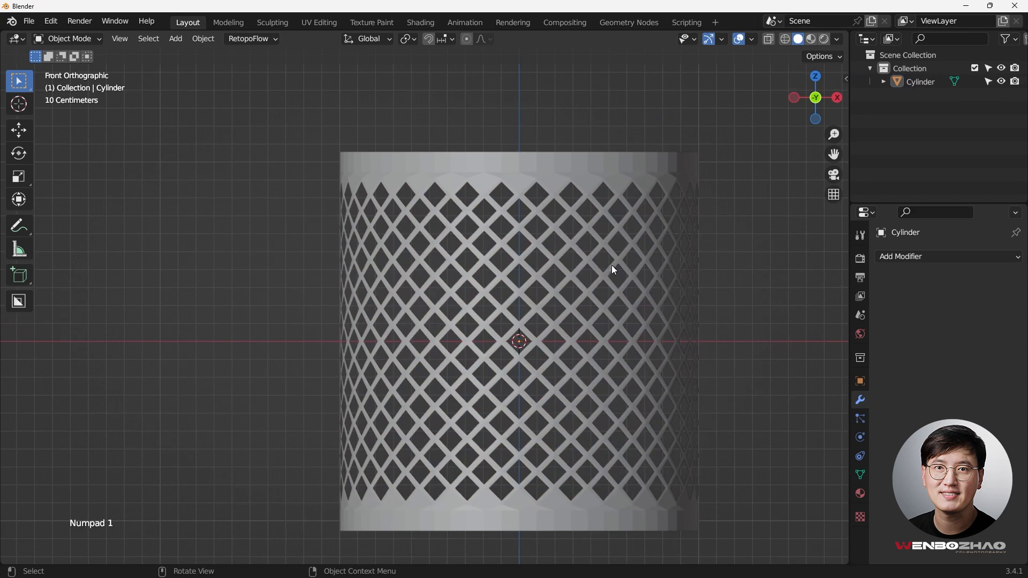
{"action": "mouse_move", "coordinate": [583, 253]}
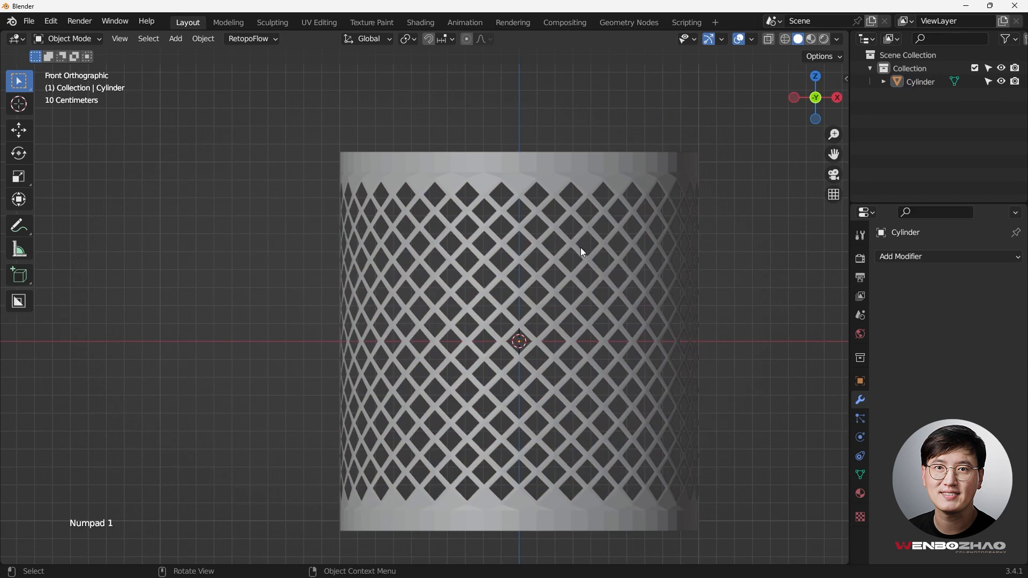
{"action": "mouse_move", "coordinate": [662, 271]}
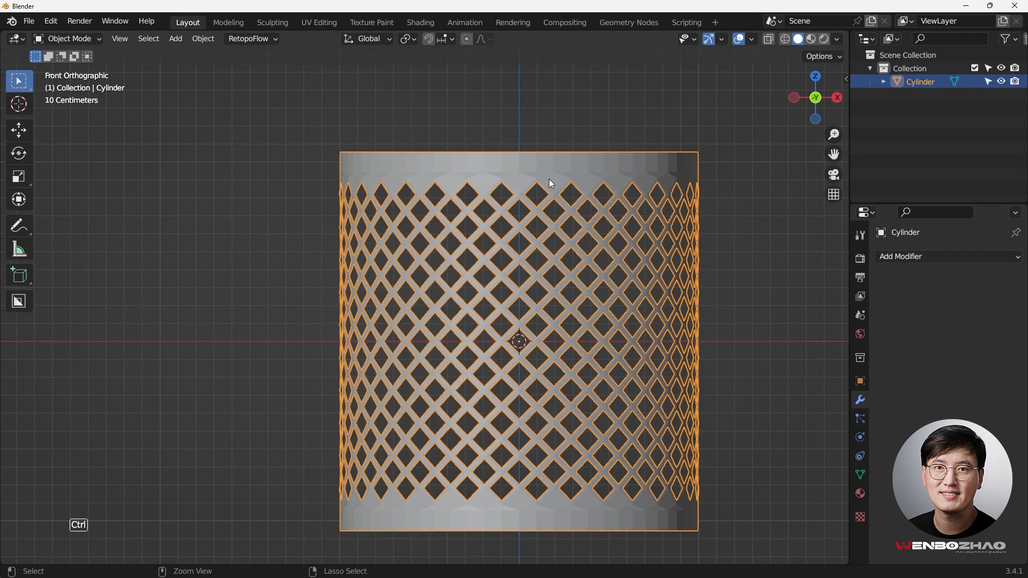
Add a Subdivision Surface modifier at level 4, rounding the diamond openings into circular holes
{"action": "key", "text": "ctrl+2"}
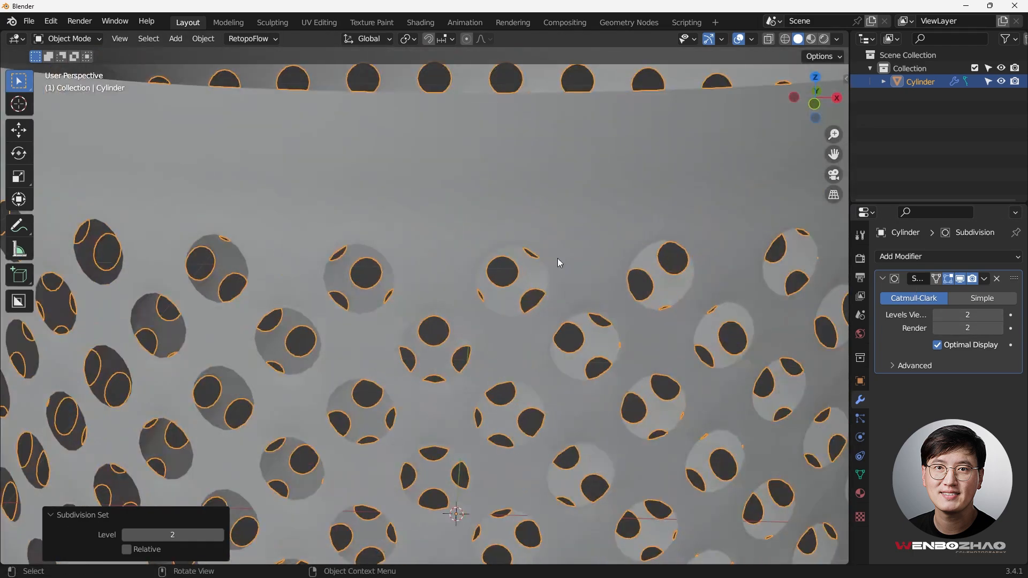
{"action": "key", "text": "Tab"}
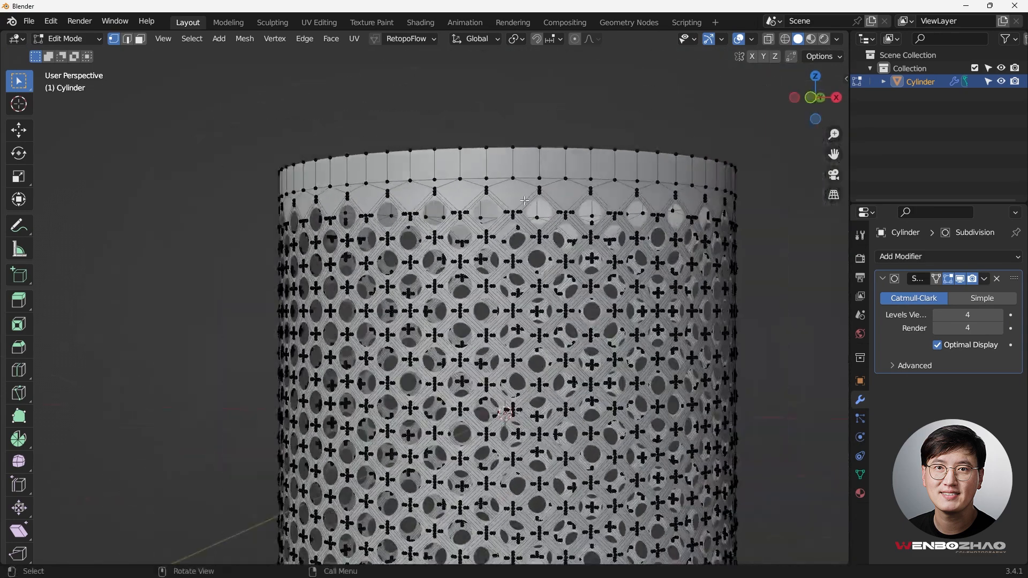
{"action": "key", "text": "Tab"}
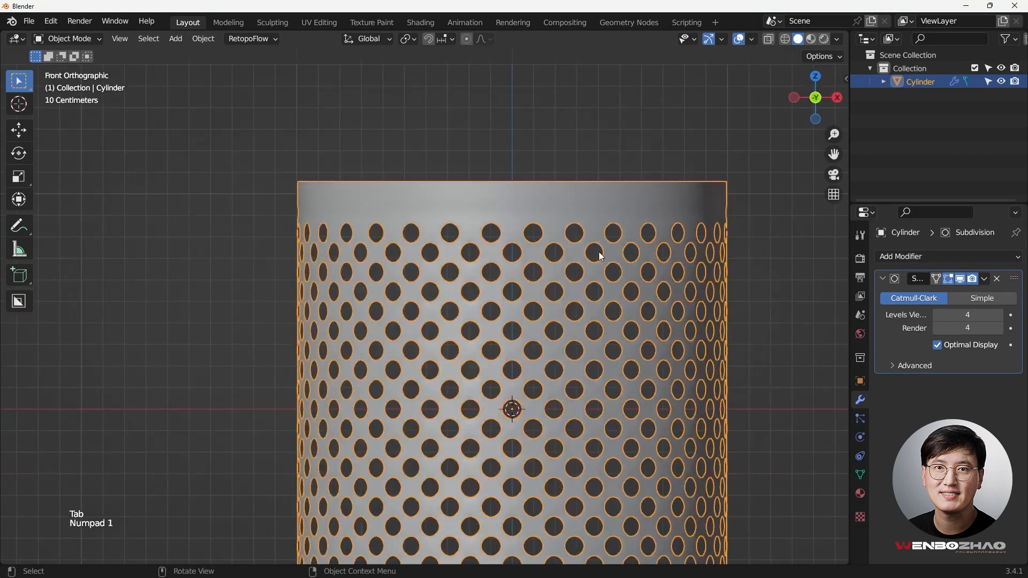
{"action": "scroll", "scroll_direction": "down", "scroll_amount": 3}
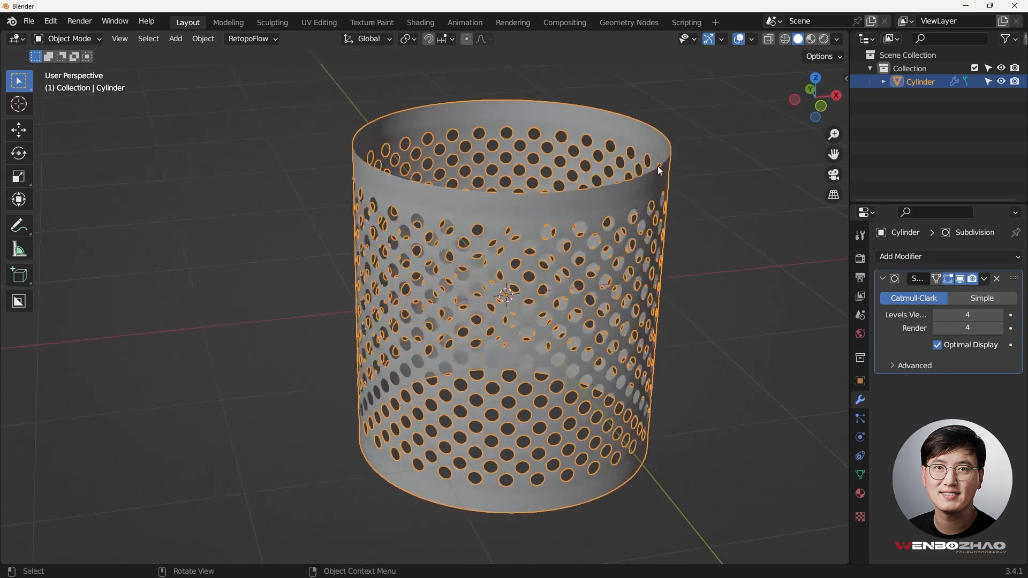
Give the wall a 0.05 m Solidify thickness with offset -1 and apply it to the mesh
{"action": "key", "text": "Tab"}
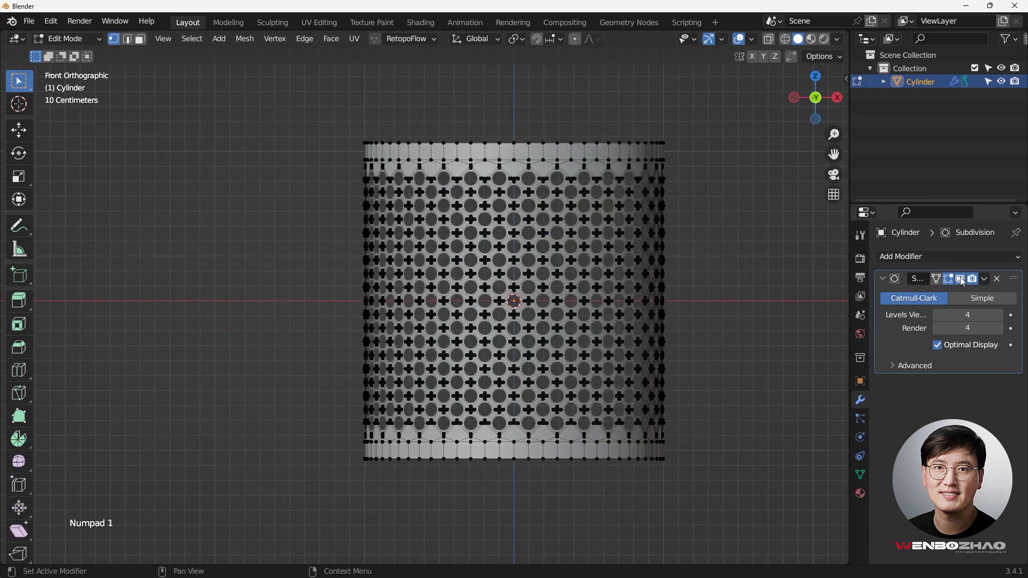
{"action": "mouse_move", "coordinate": [959, 278]}
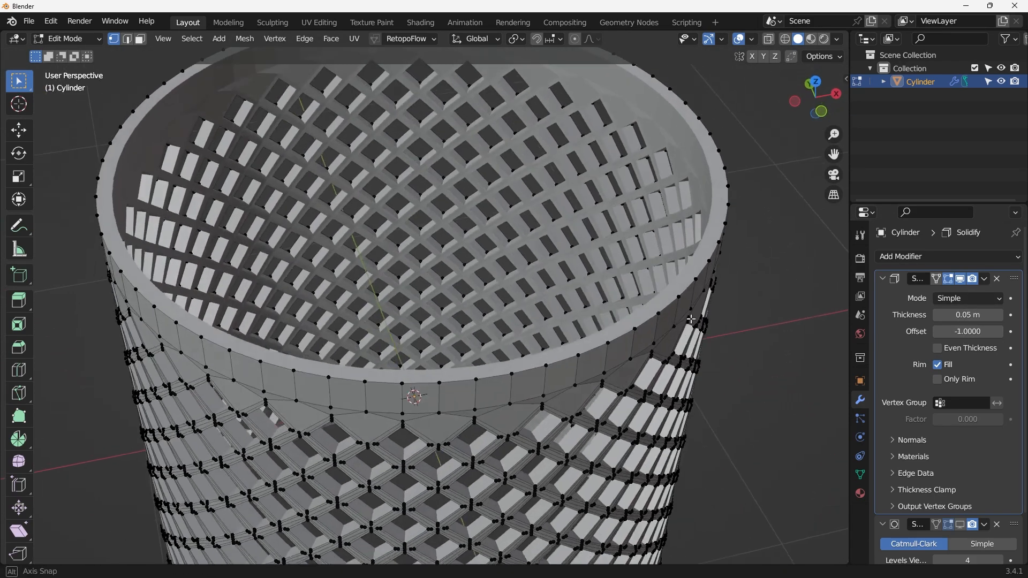
{"action": "left_click", "coordinate": [882, 279]}
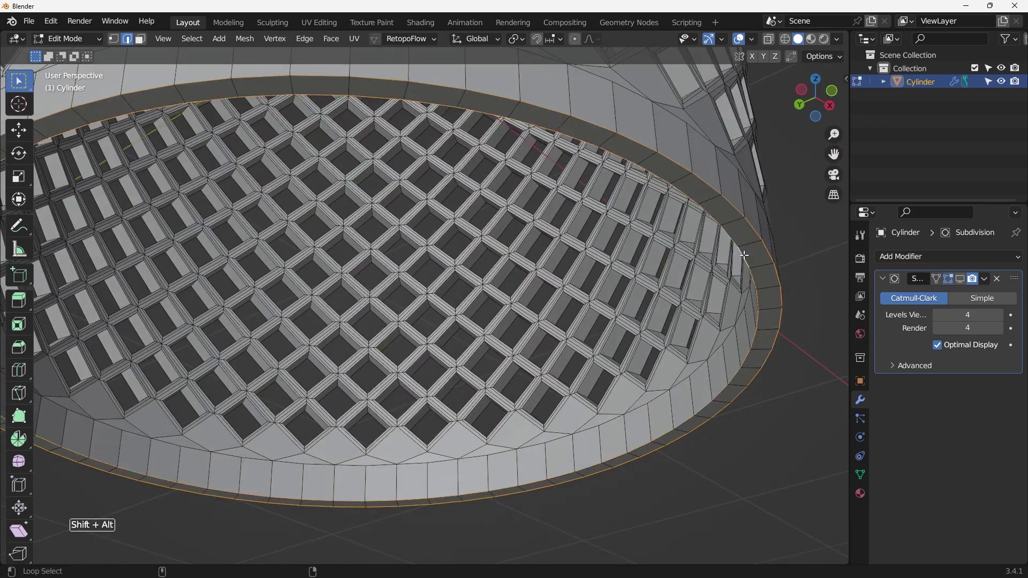
Bevel the bottom rim loop 0.01 m with 2 segments and an arc outer miter
{"action": "key", "text": "ctrl+b"}
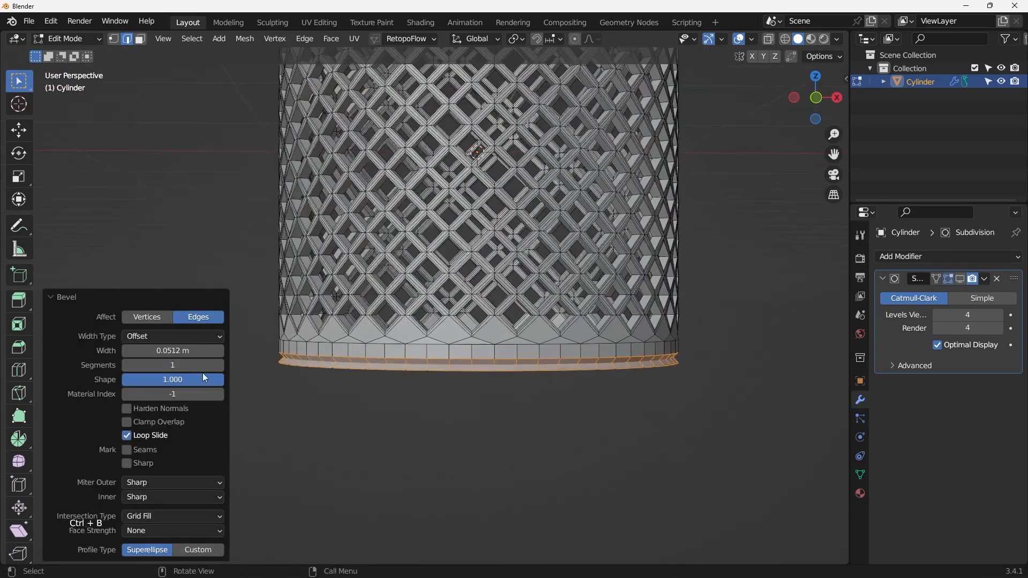
{"action": "mouse_move", "coordinate": [203, 365]}
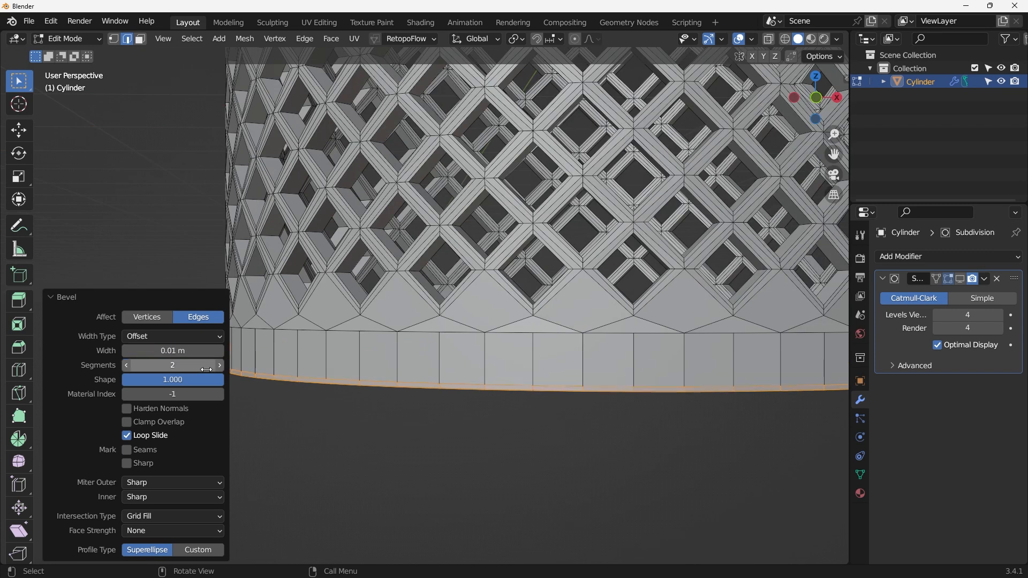
{"action": "left_click", "coordinate": [173, 482]}
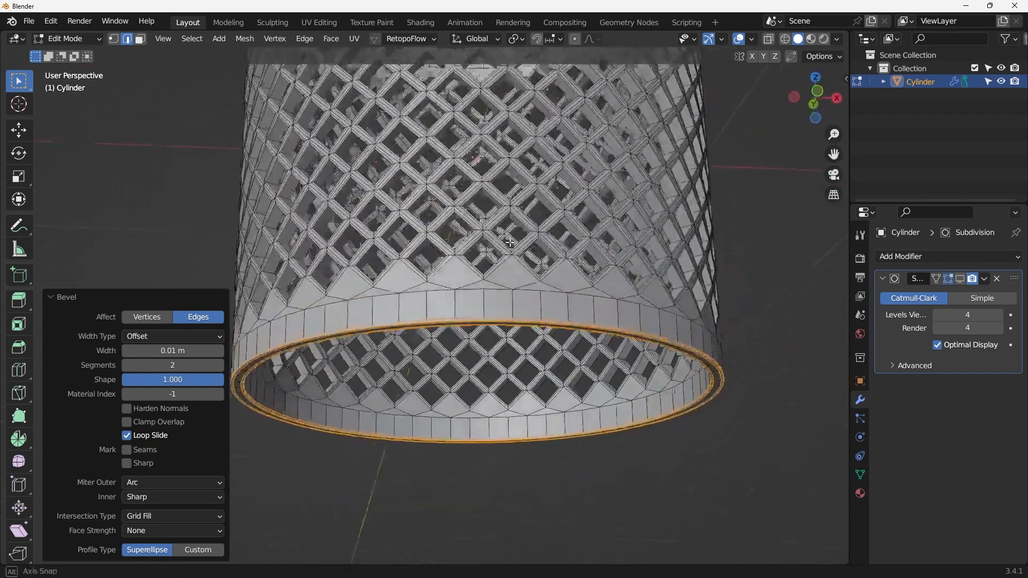
{"action": "key", "text": "Tab"}
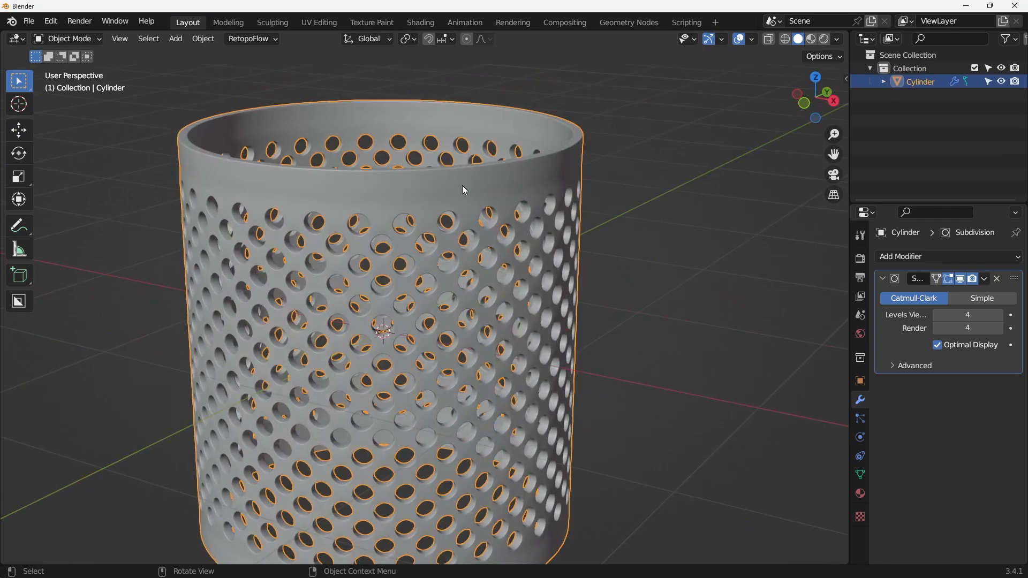
Shade the basket smooth and check the mesh in edit mode
{"action": "right_click", "coordinate": [462, 190]}
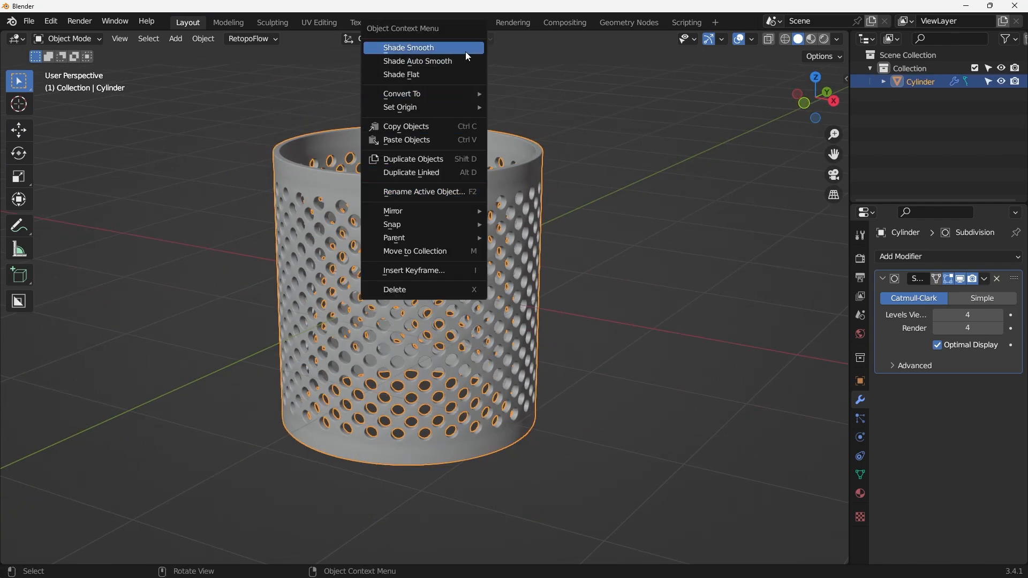
{"action": "left_click", "coordinate": [408, 47]}
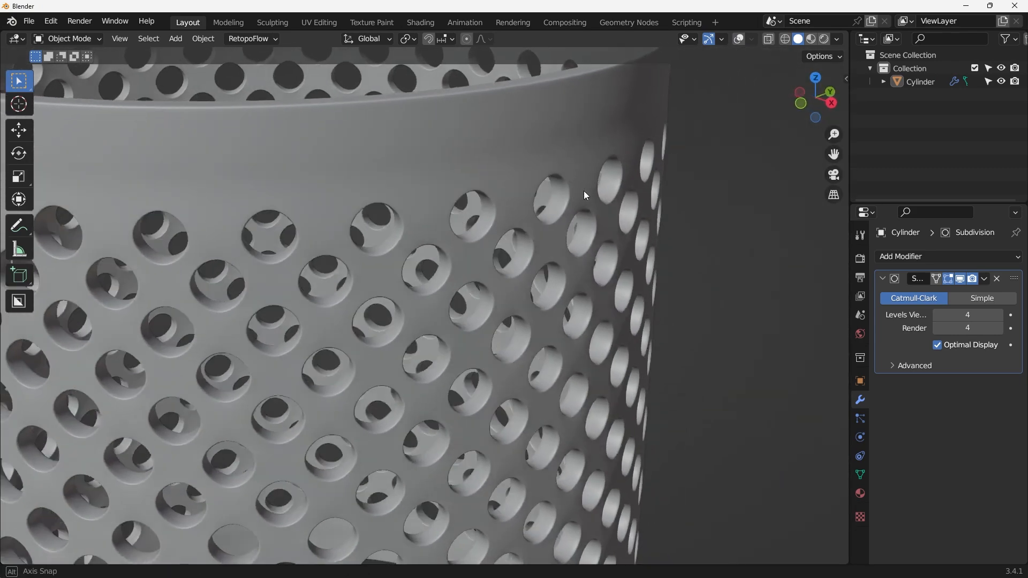
{"action": "key", "text": "Tab"}
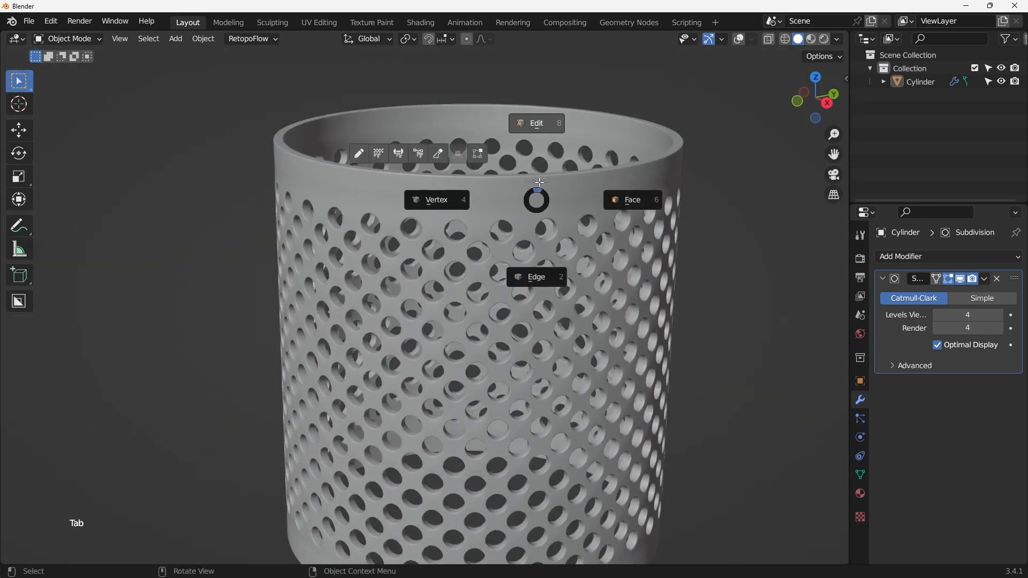
{"action": "key", "text": "Tab"}
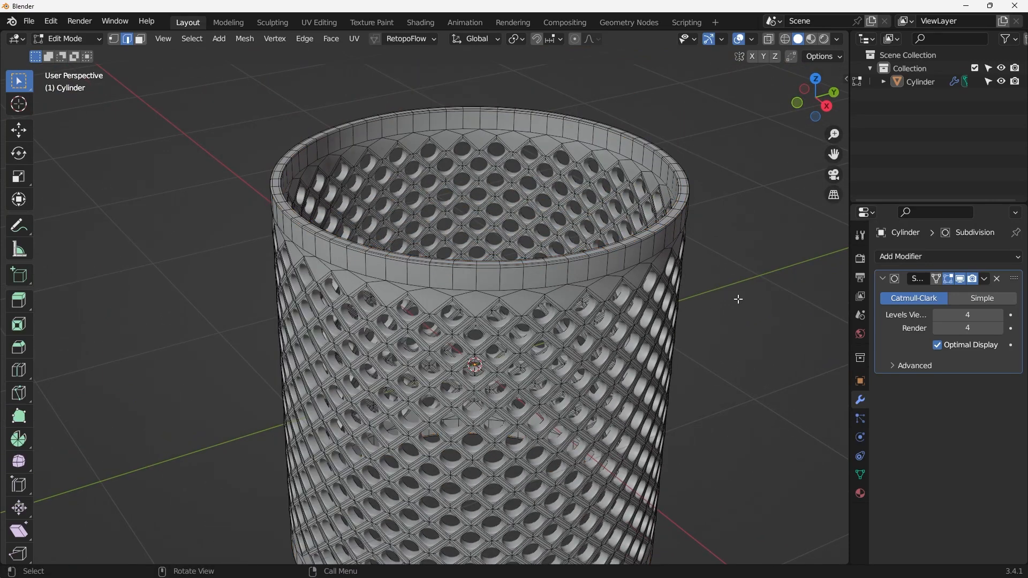
{"action": "key", "text": "Tab"}
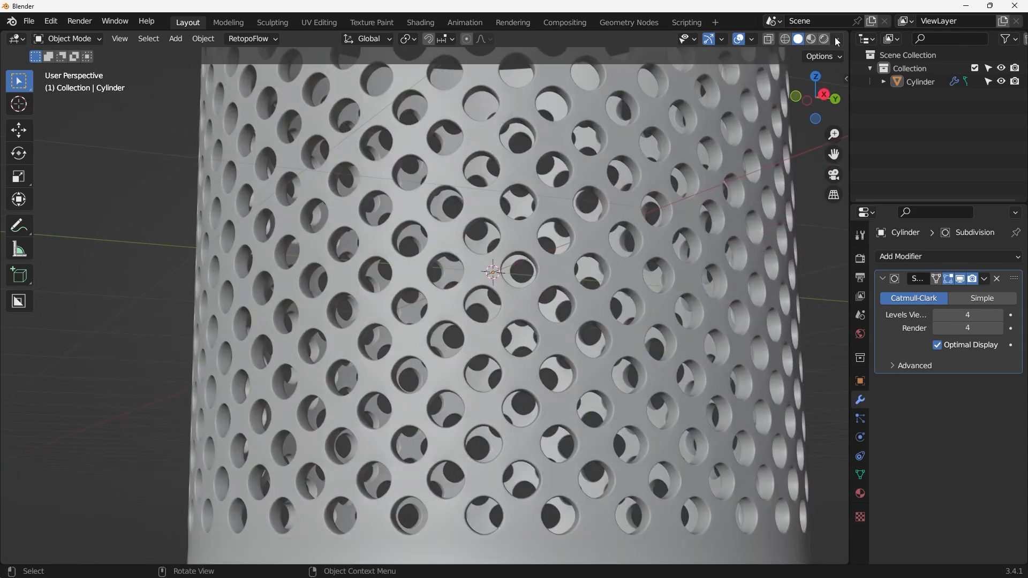
Switch the viewport to Rendered to show the glossy red material
{"action": "left_click", "coordinate": [837, 38]}
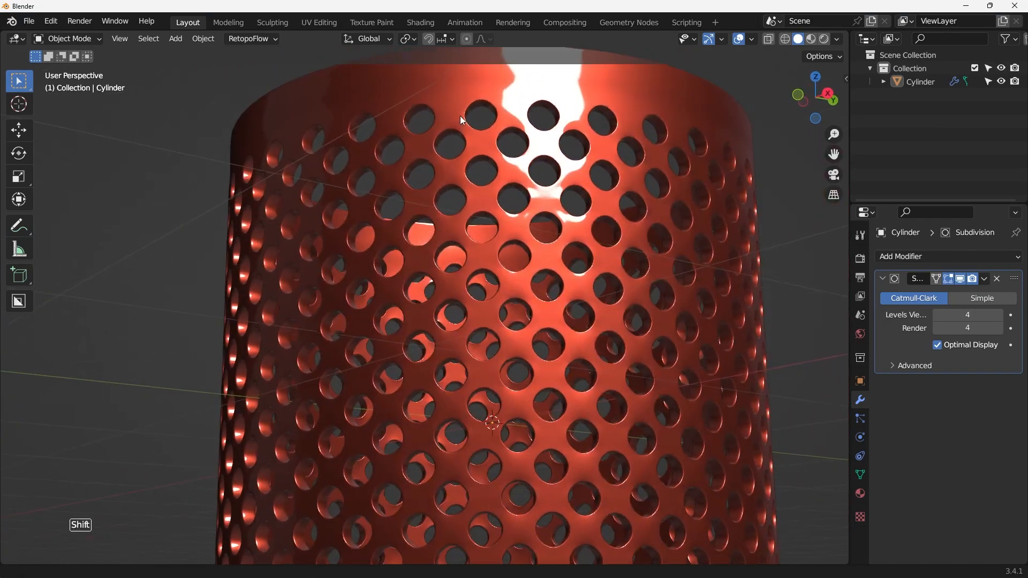
{"action": "scroll", "scroll_direction": "down", "scroll_amount": 3}
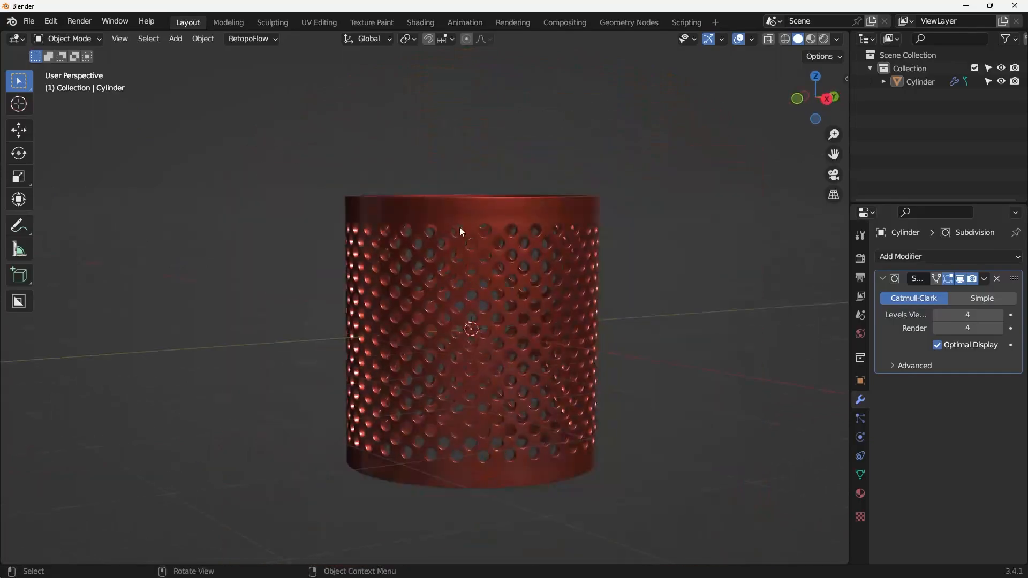